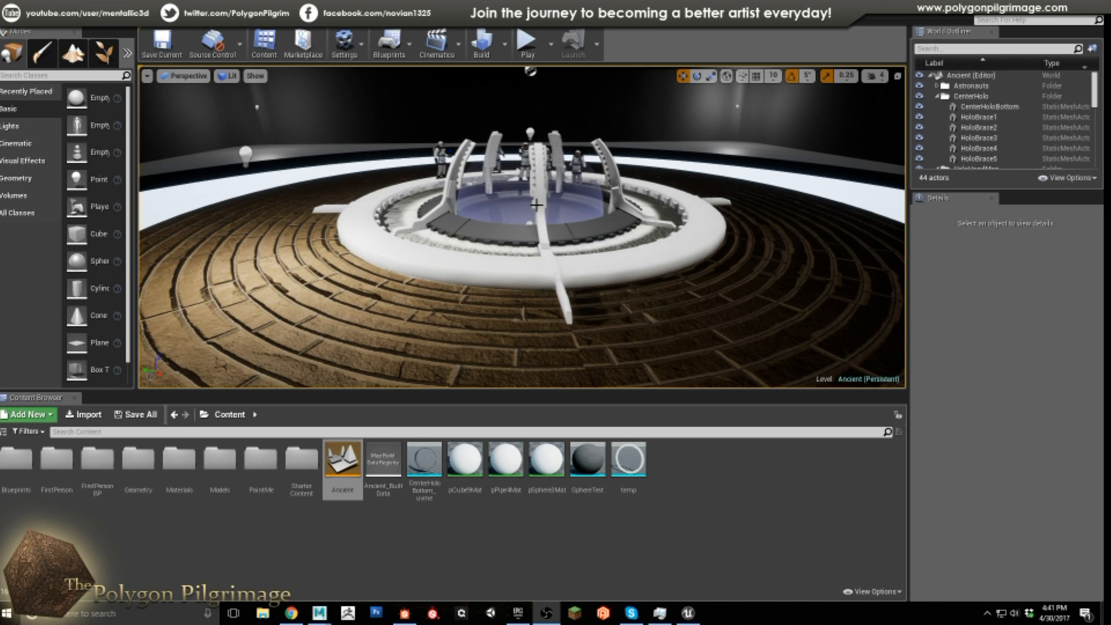
pyautogui.moveTo(597, 181)
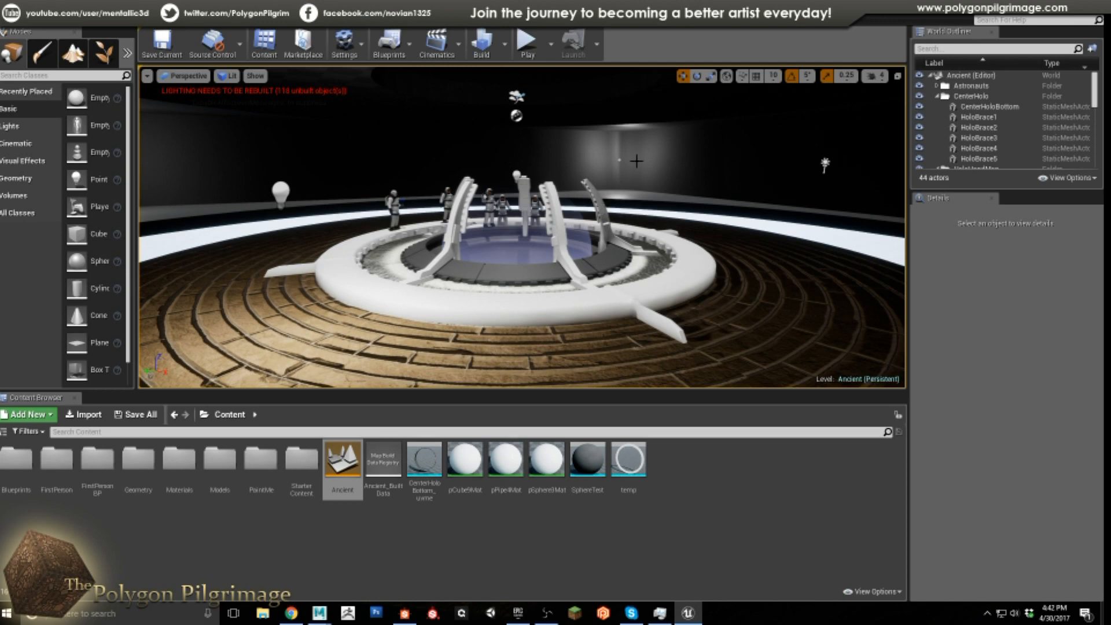
pyautogui.moveTo(609, 254)
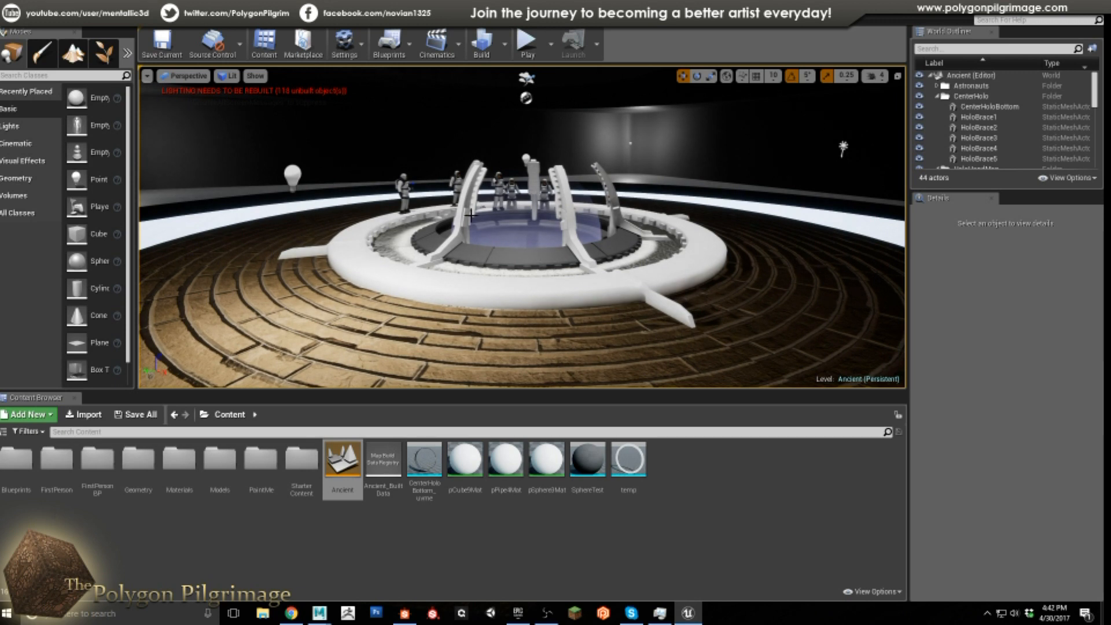
pyautogui.moveTo(436, 237)
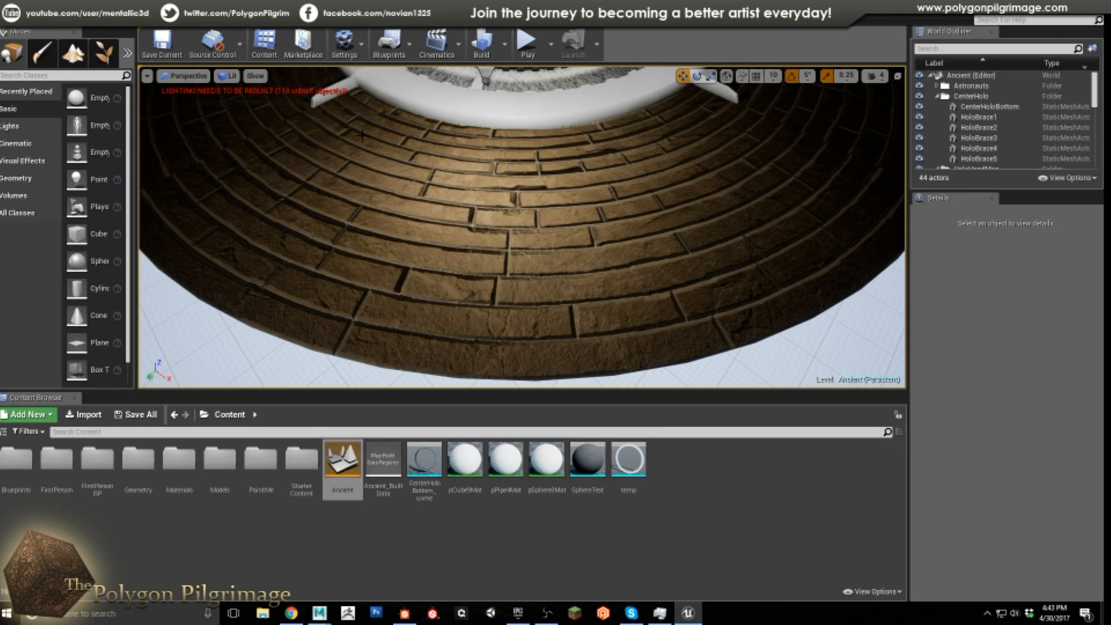
pyautogui.moveTo(554, 138)
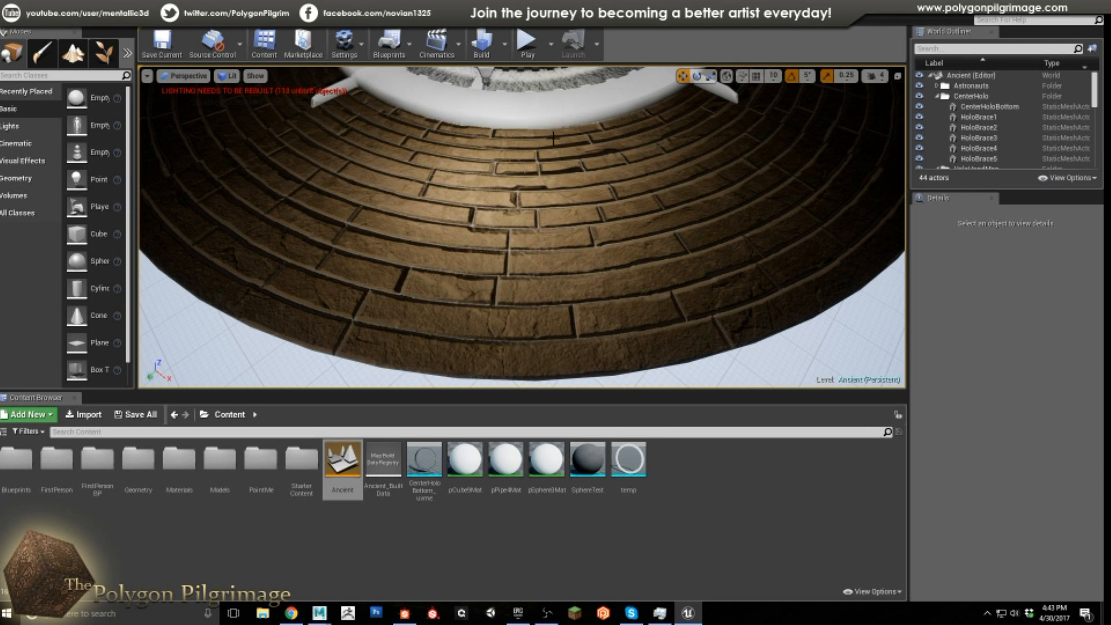
pyautogui.moveTo(540, 174)
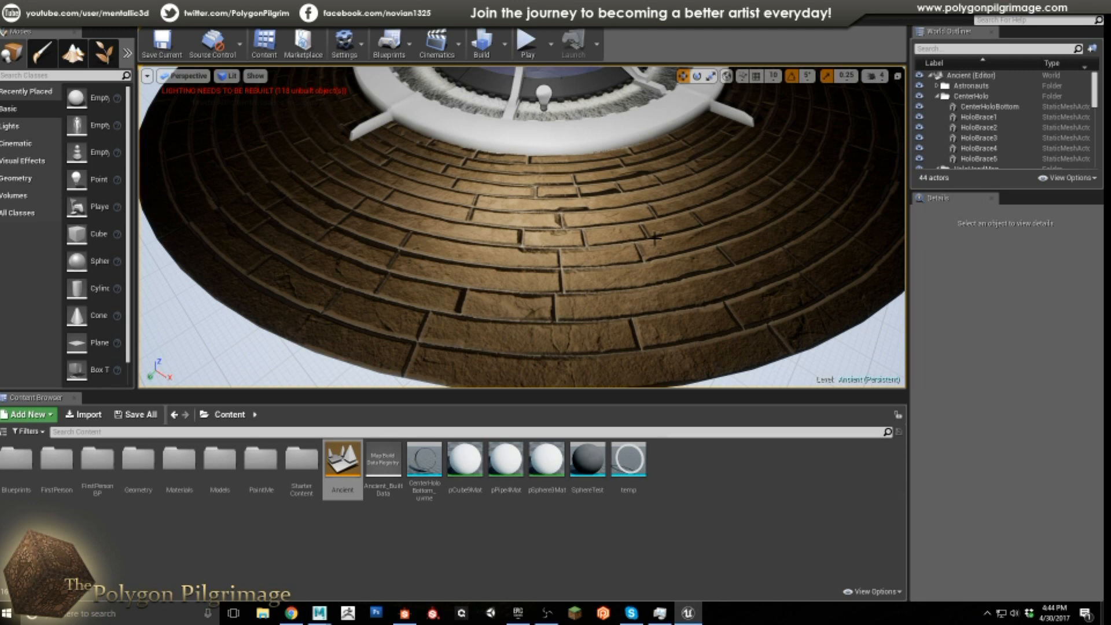
pyautogui.moveTo(439, 253)
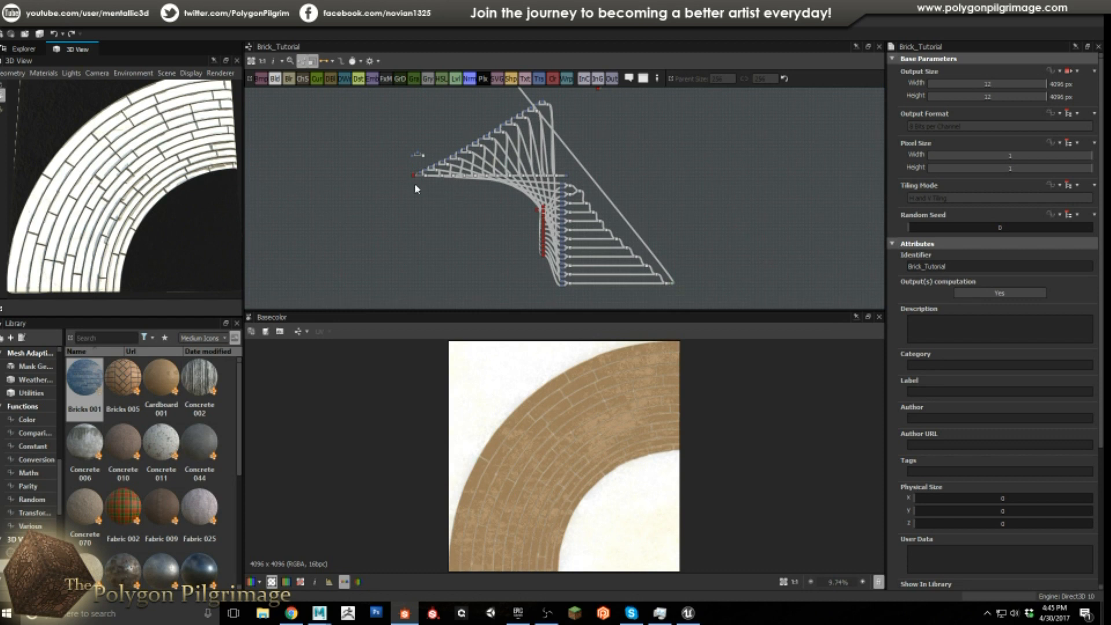
pyautogui.moveTo(527, 198)
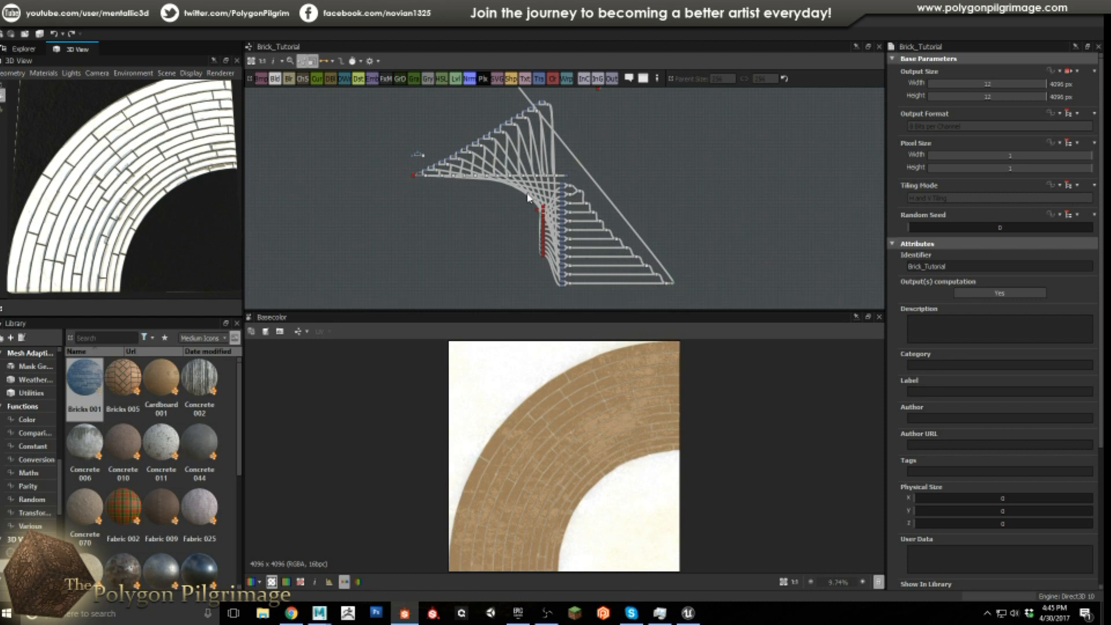
pyautogui.moveTo(590, 222)
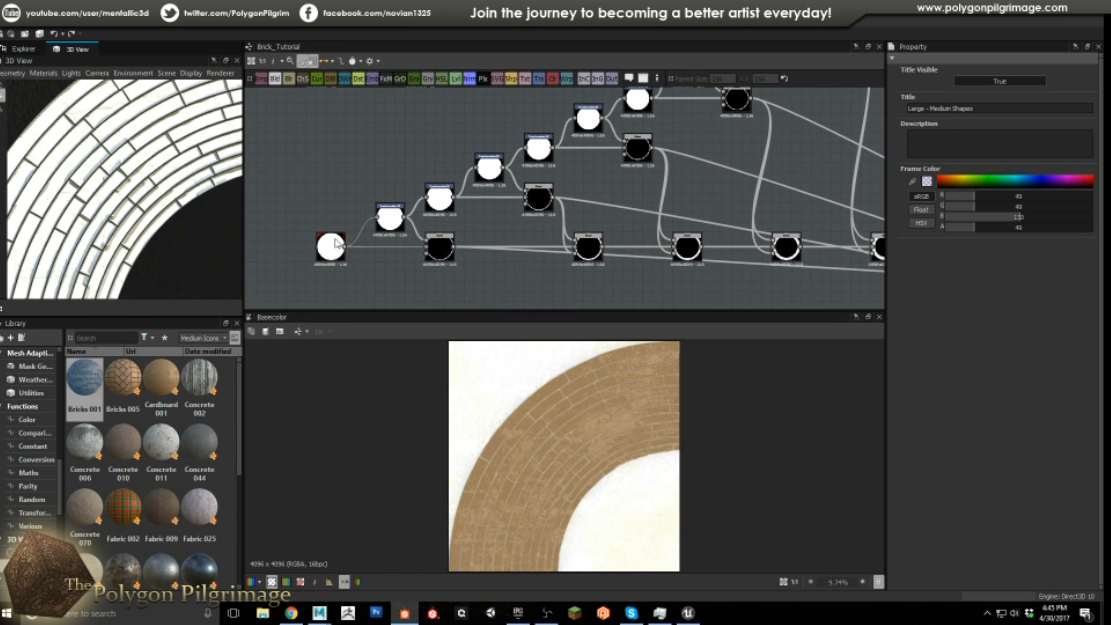
# - Preview the Transformation 2D circle and the subtract-mode Blend turning the white disc into a thin ring
pyautogui.click(329, 240)
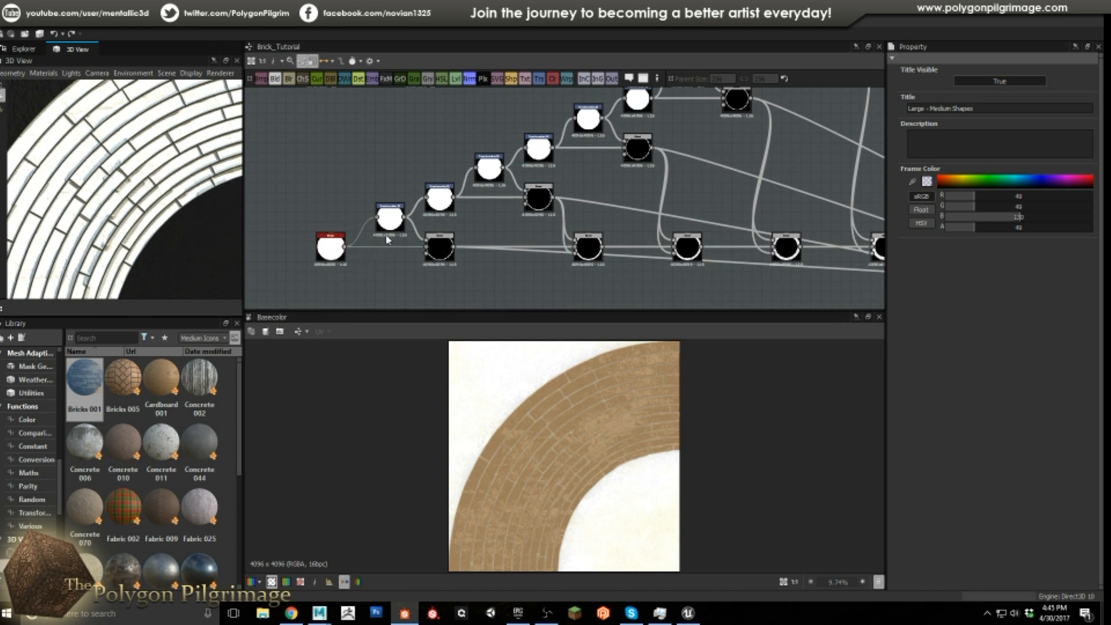
pyautogui.click(388, 216)
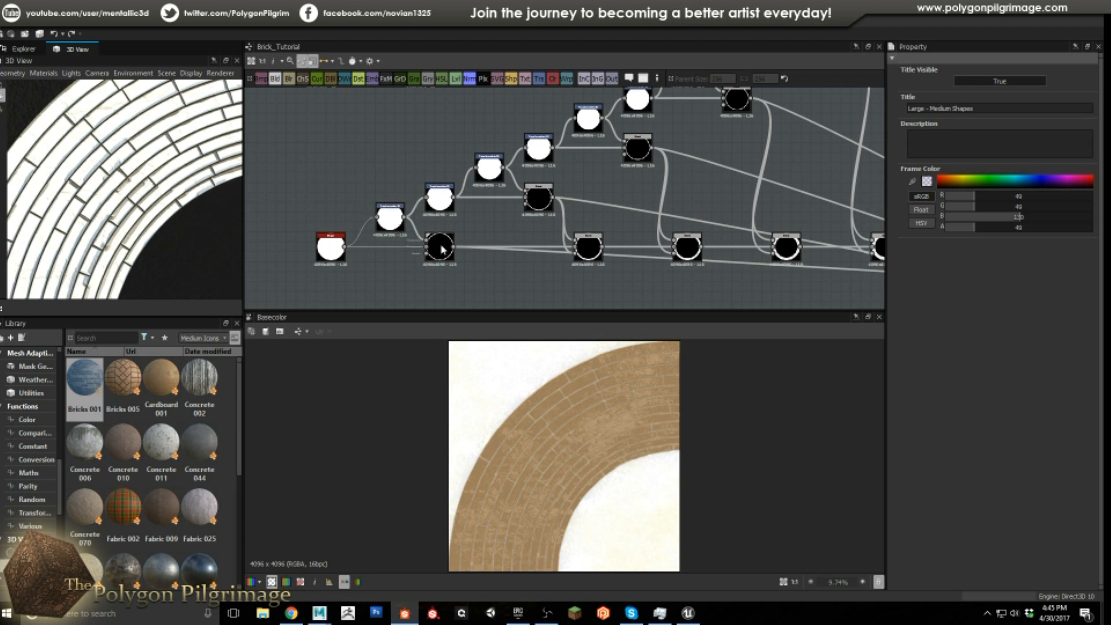
pyautogui.click(440, 248)
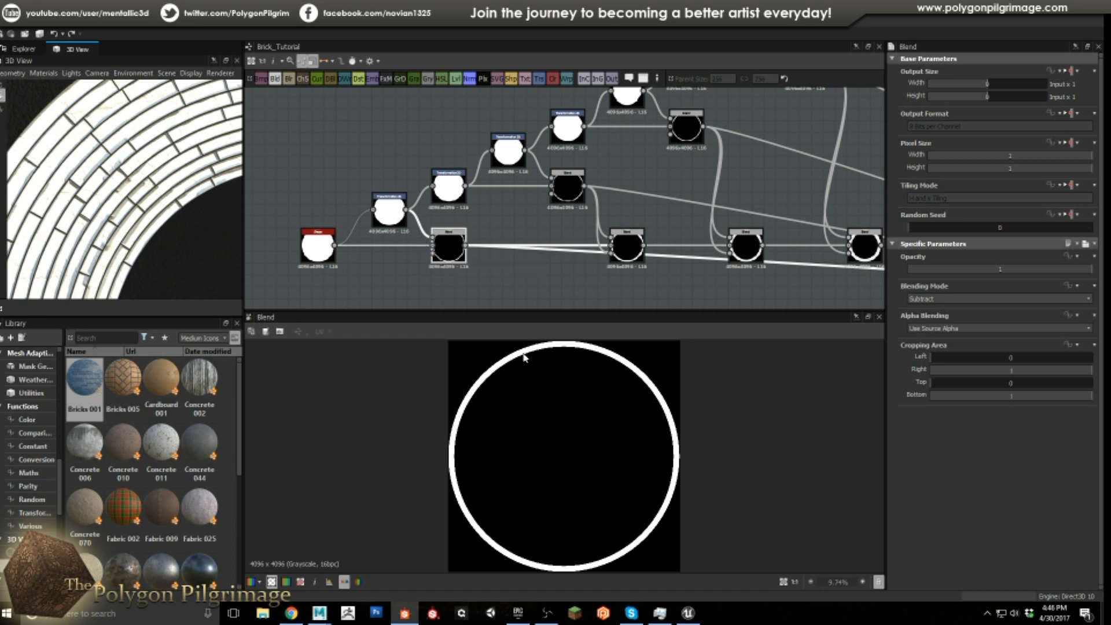
pyautogui.moveTo(554, 291)
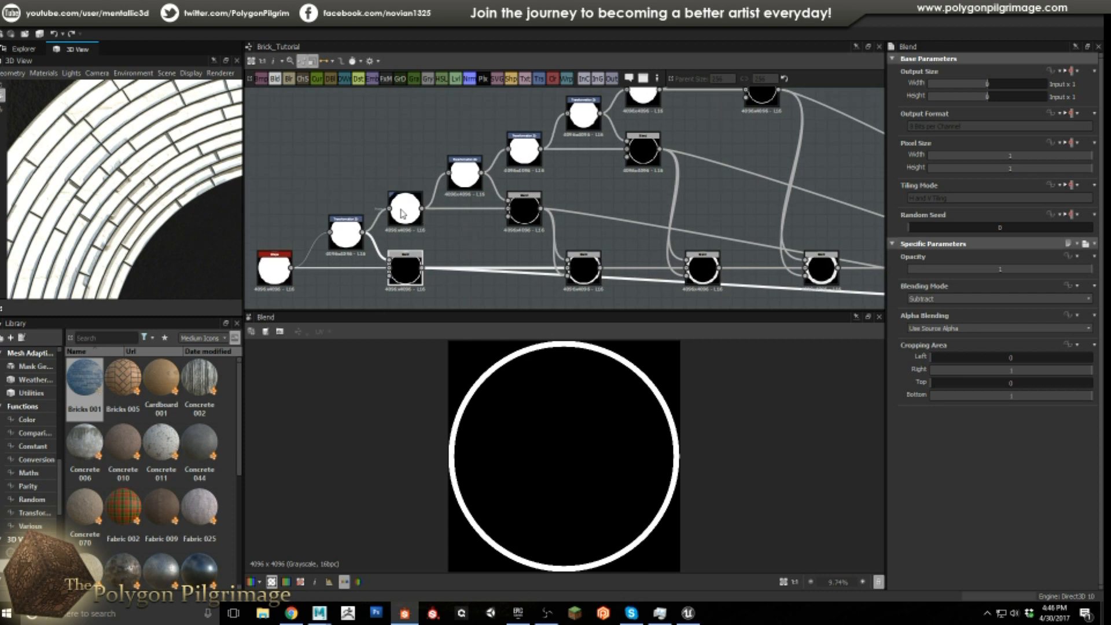
pyautogui.click(404, 207)
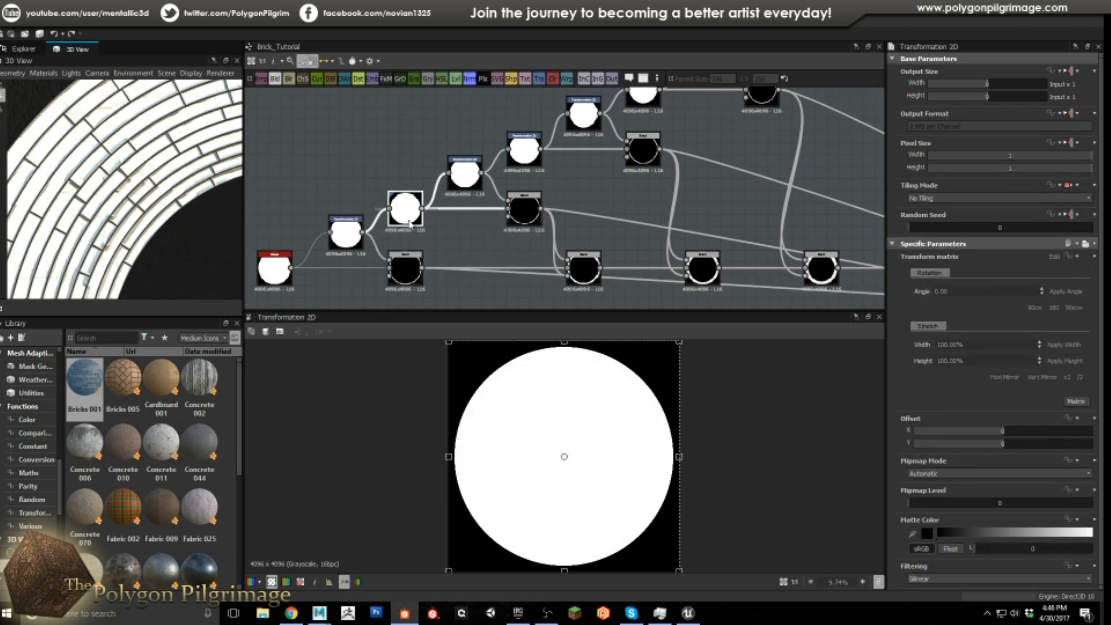
pyautogui.moveTo(405, 216)
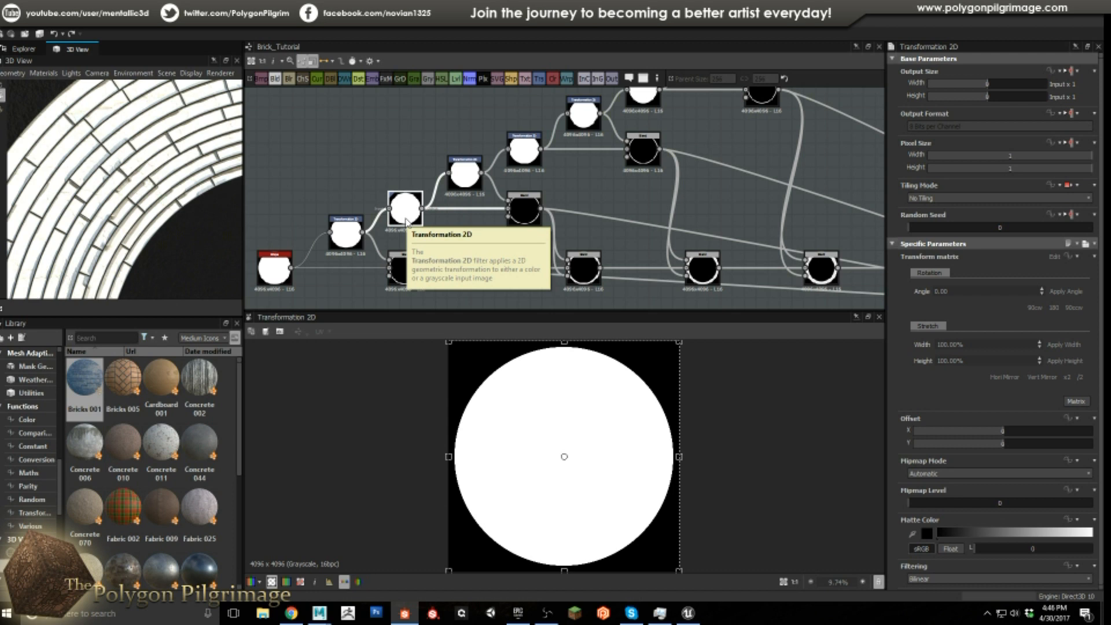
pyautogui.moveTo(360, 233)
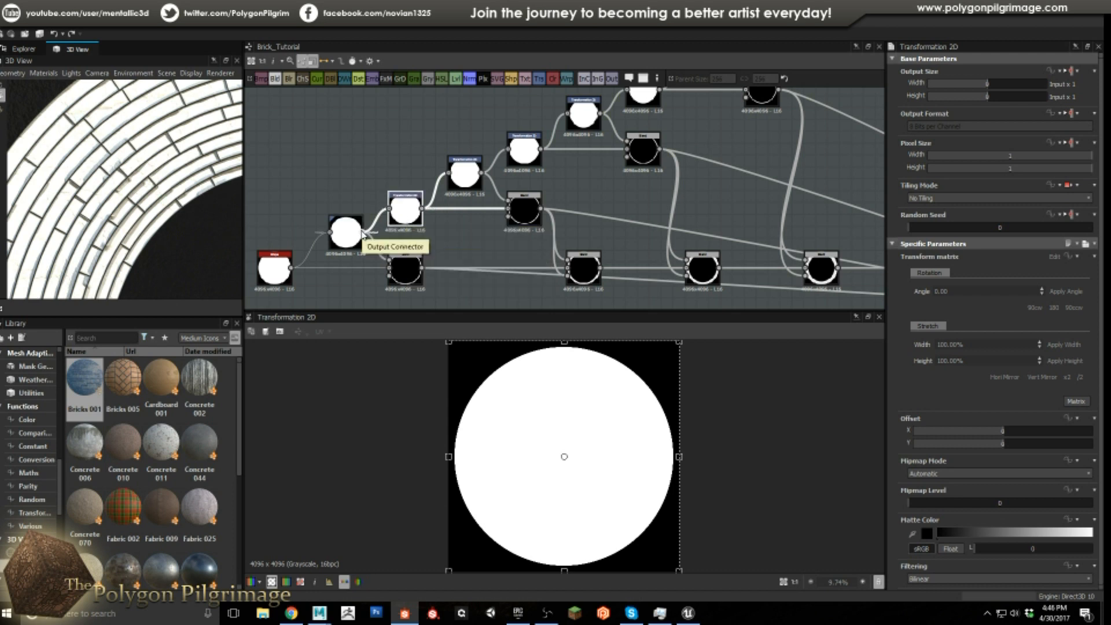
pyautogui.moveTo(464, 170)
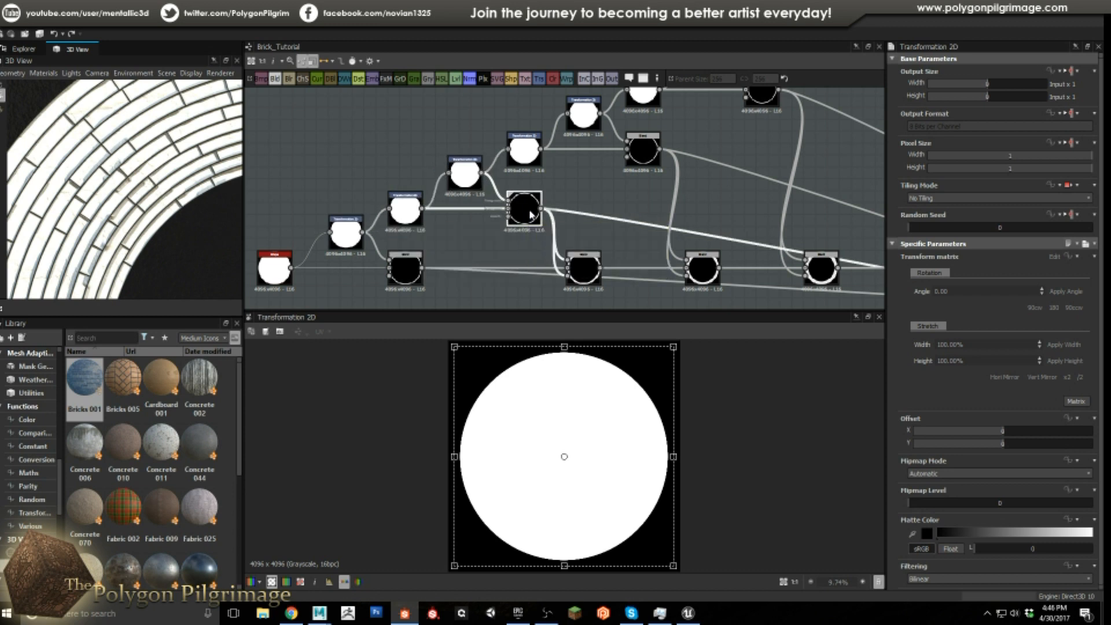
pyautogui.click(523, 209)
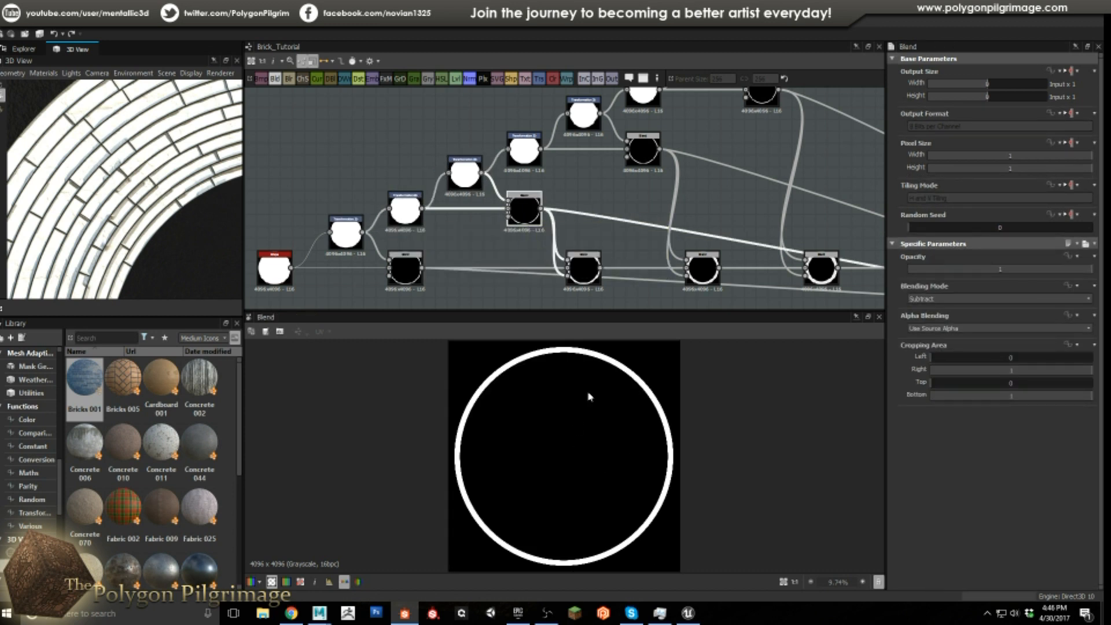
pyautogui.moveTo(608, 373)
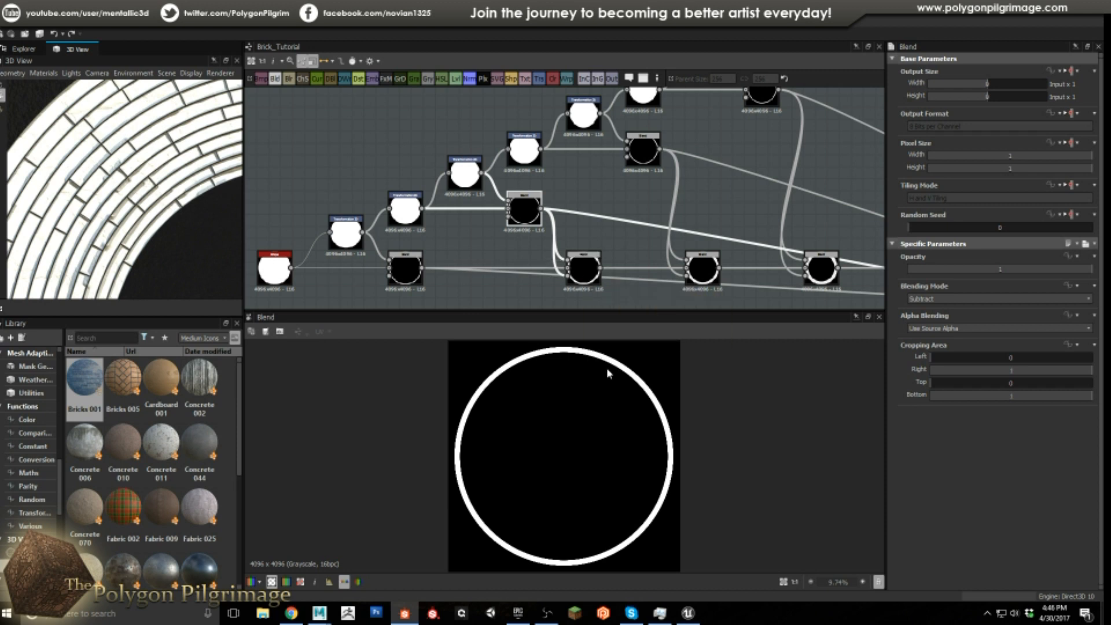
pyautogui.moveTo(581, 381)
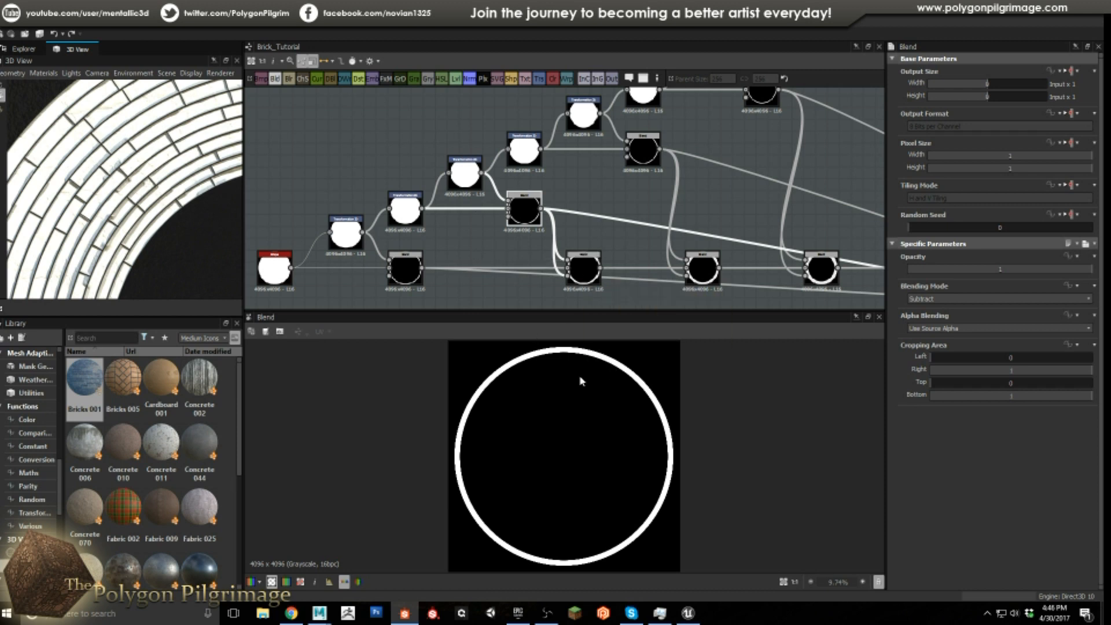
pyautogui.moveTo(620, 373)
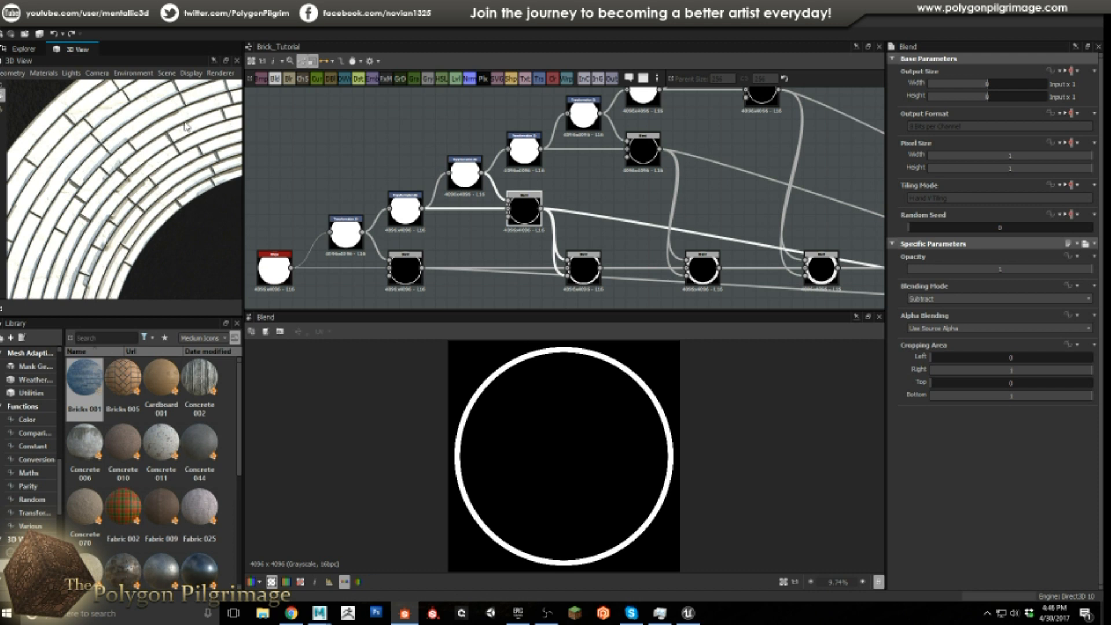
pyautogui.moveTo(192, 113)
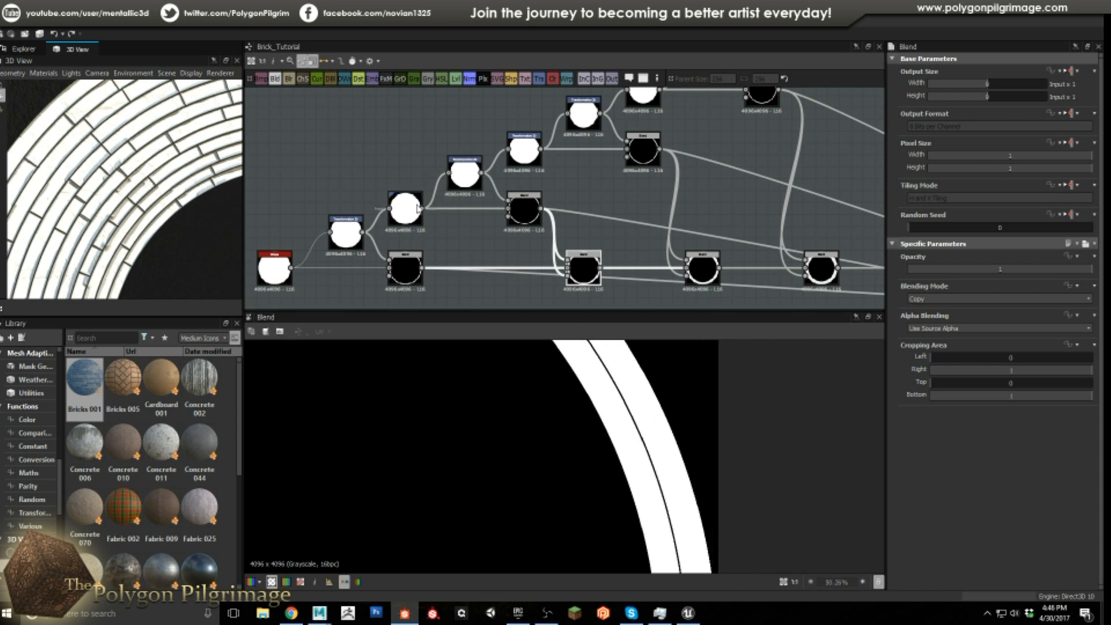
pyautogui.moveTo(390, 221)
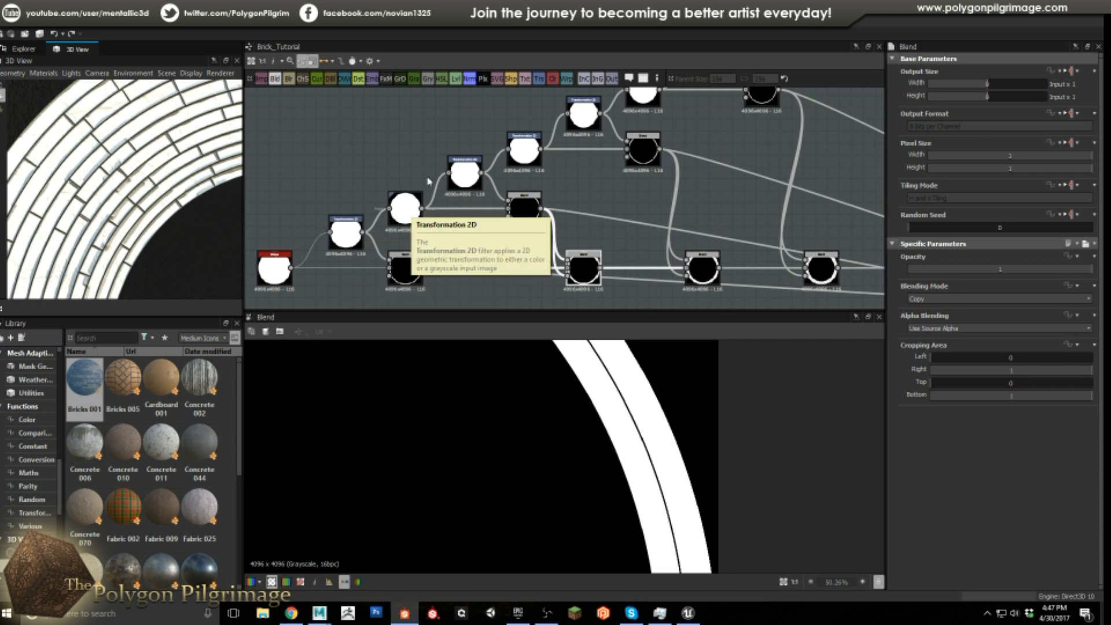
pyautogui.moveTo(620, 417)
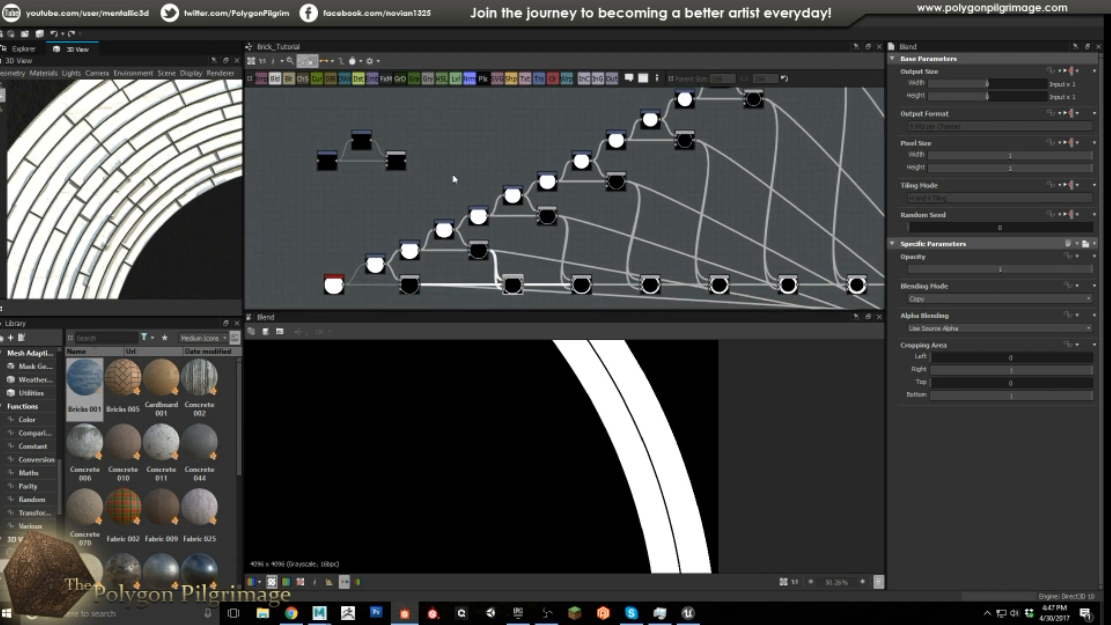
pyautogui.moveTo(443, 145)
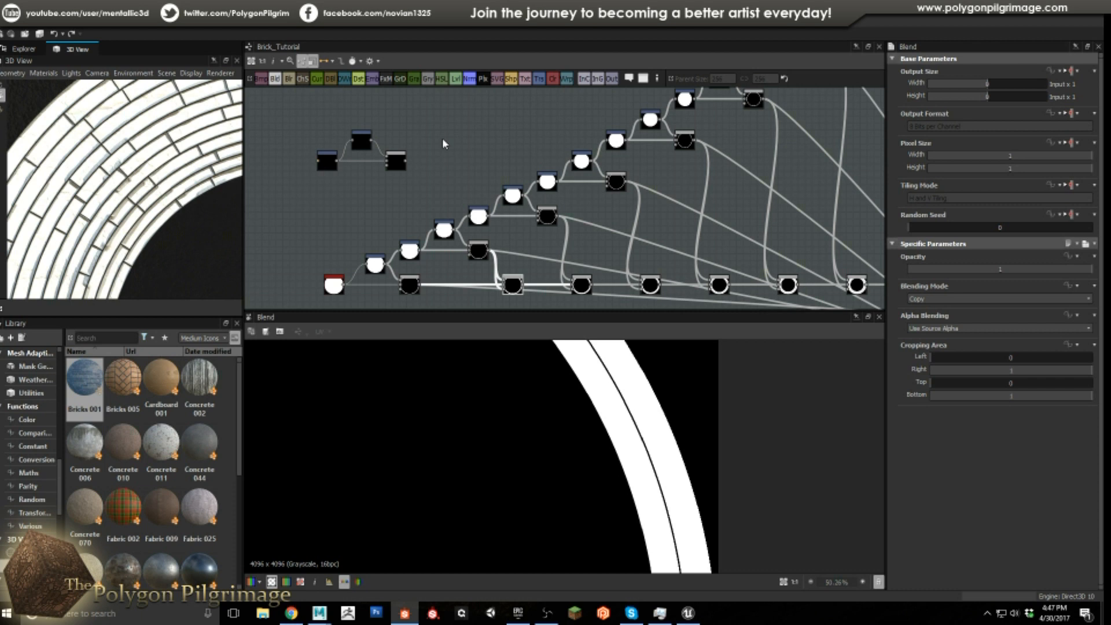
pyautogui.moveTo(447, 162)
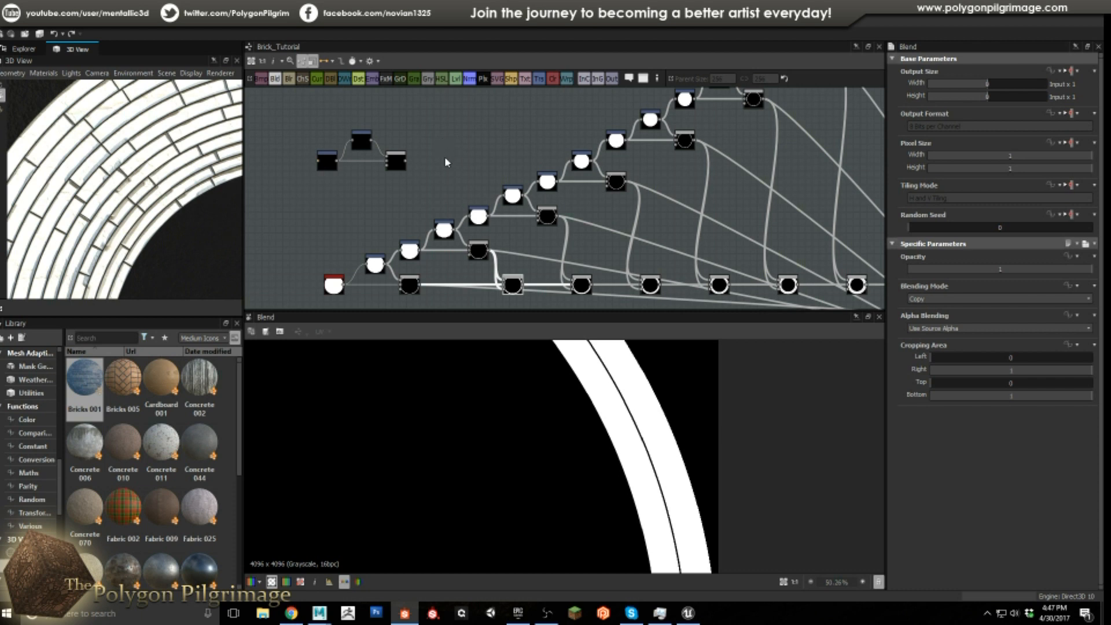
pyautogui.moveTo(389, 226)
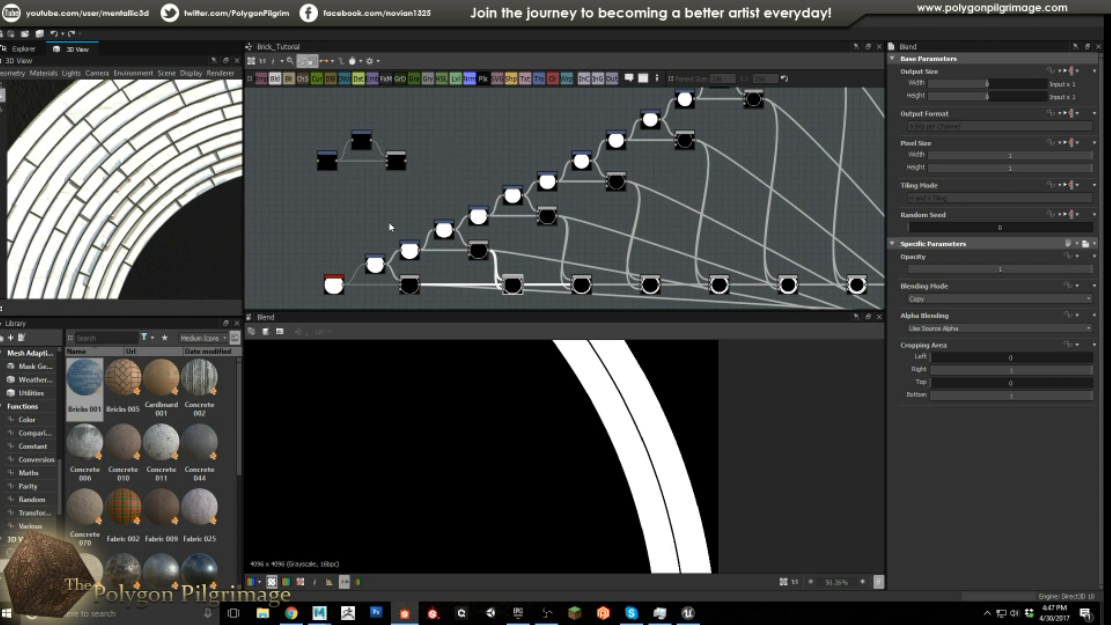
pyautogui.moveTo(438, 216)
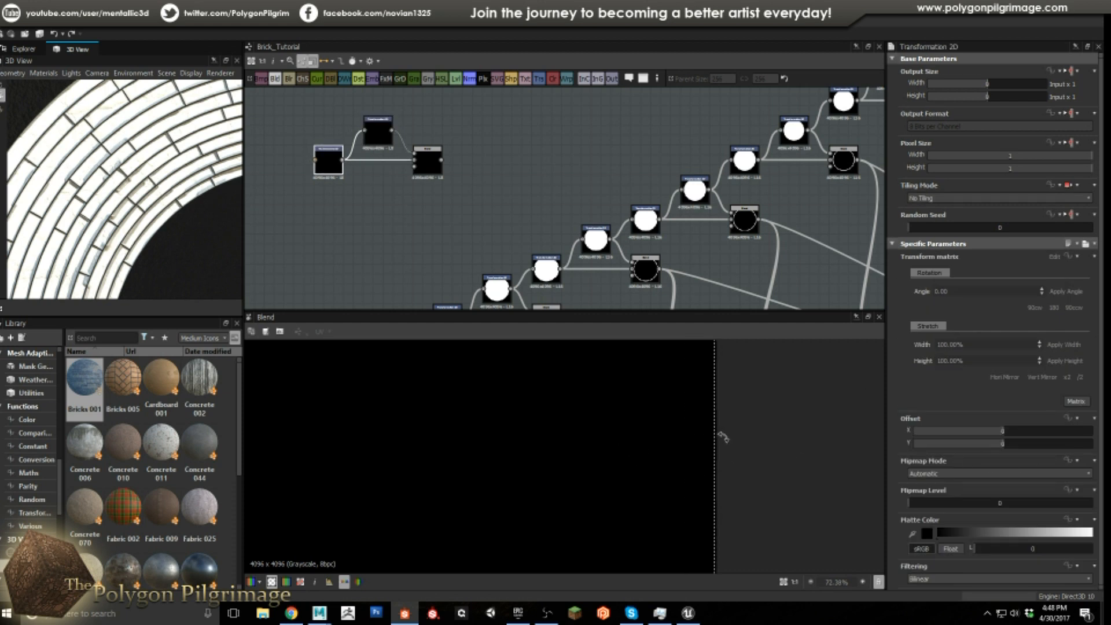
# - Preview individual Transformation 2D nodes in the ring chain, showing each scaled white disc edge
pyautogui.click(378, 133)
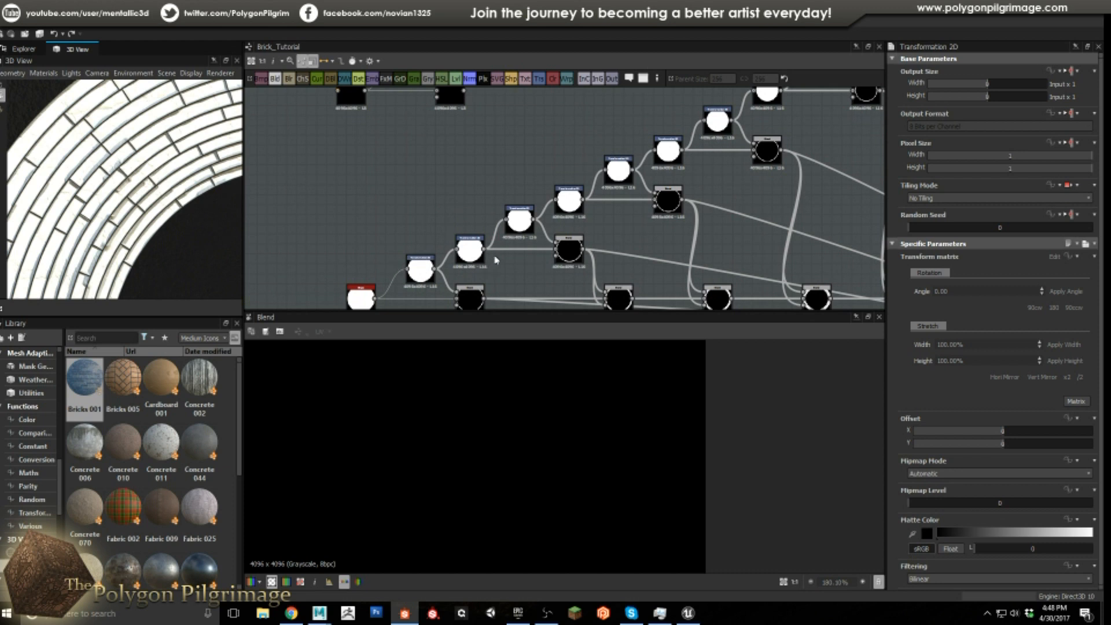
pyautogui.click(517, 218)
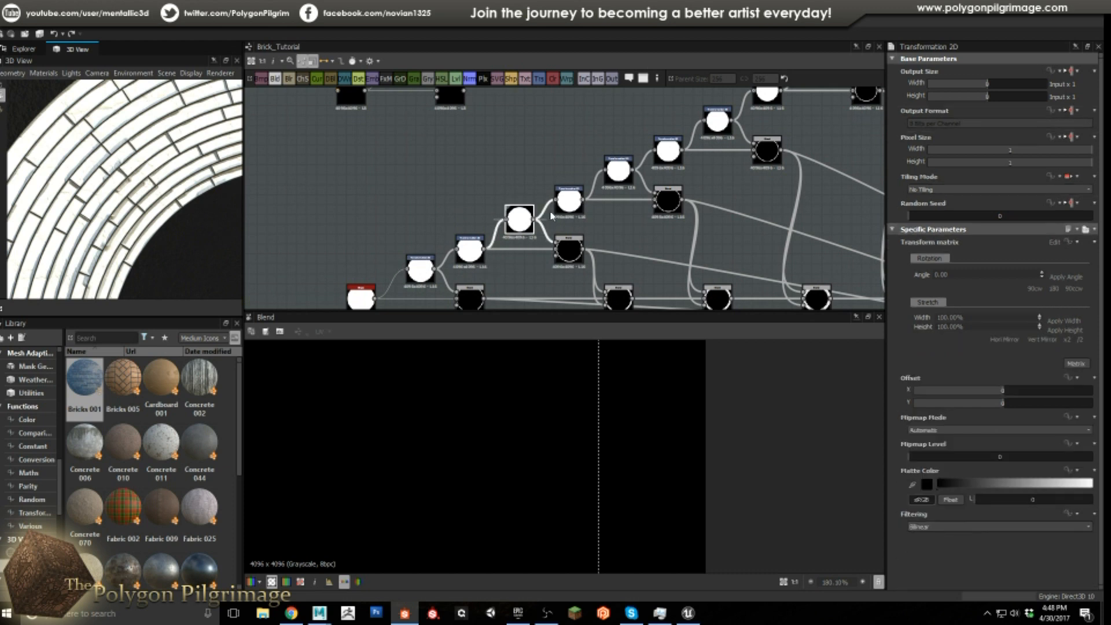
pyautogui.click(518, 219)
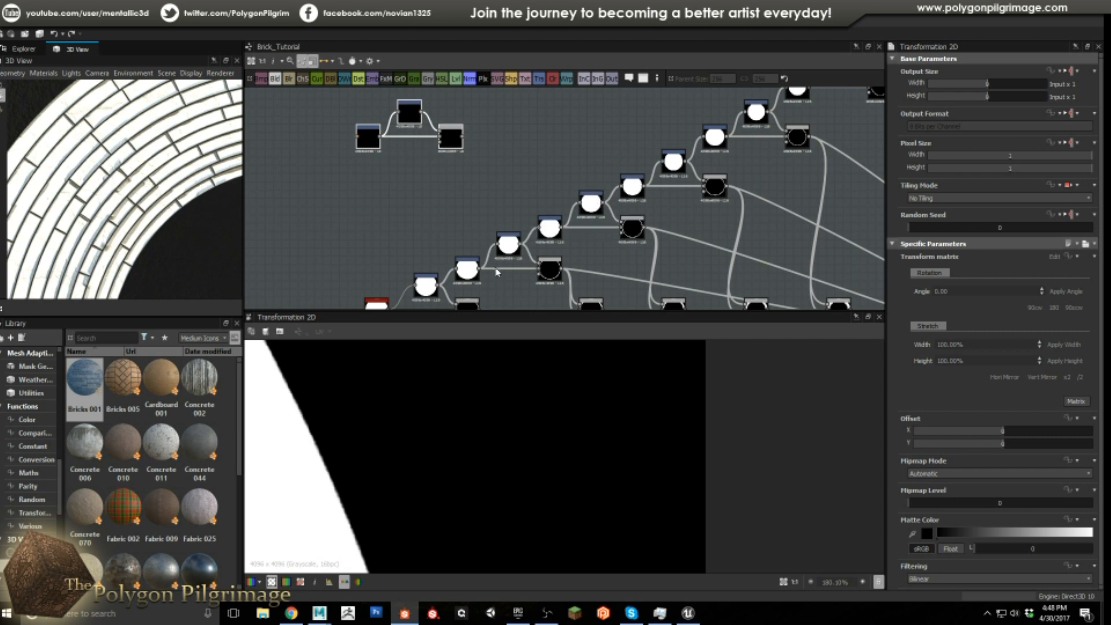
pyautogui.moveTo(516, 177)
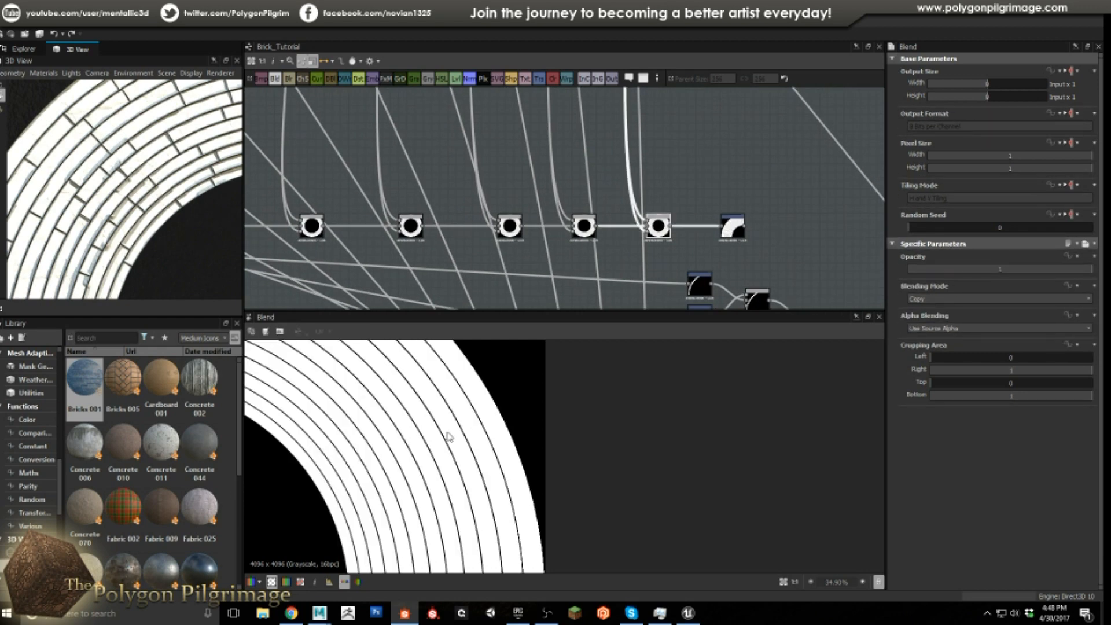
# - Preview the Transformation 2D with -0.25 X and Y offsets, shifting rings into a corner quarter-circle
pyautogui.scroll(-3)
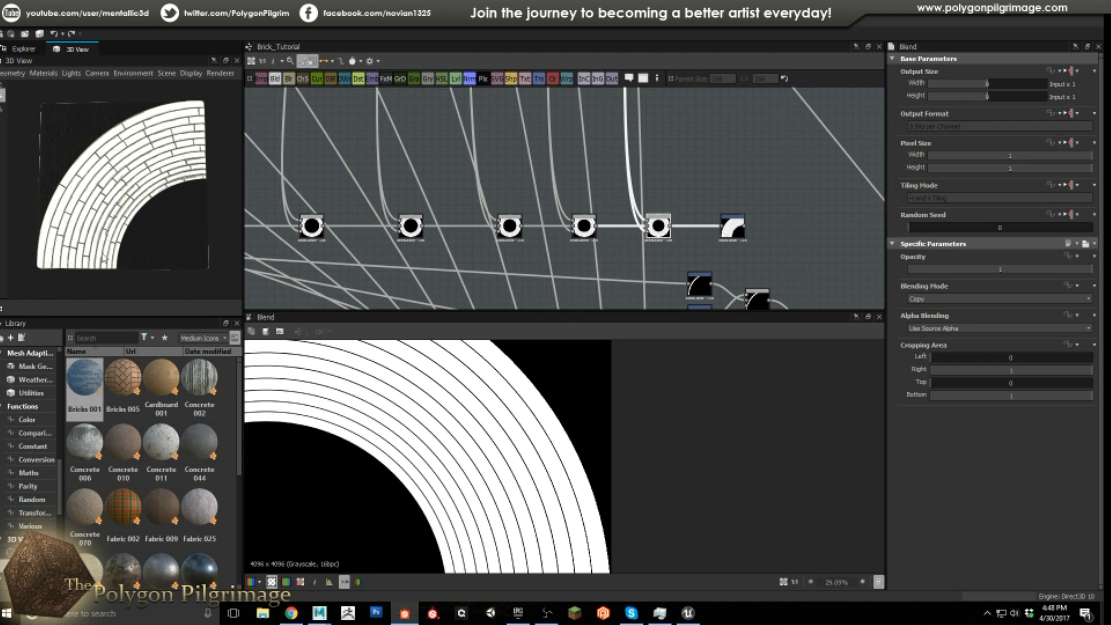
pyautogui.scroll(-3)
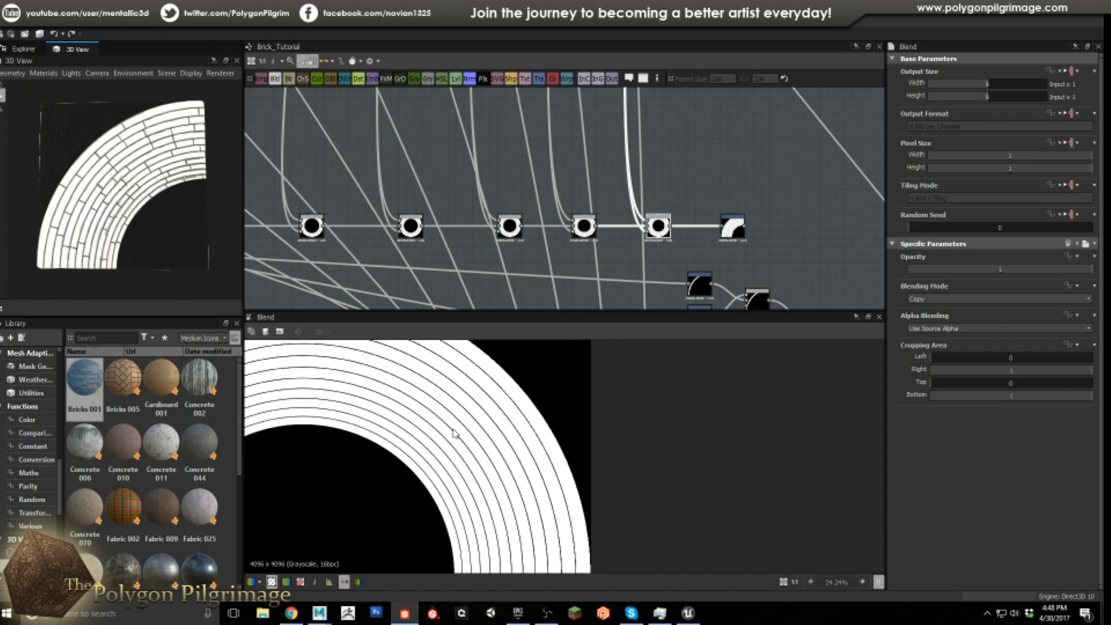
pyautogui.moveTo(681, 246)
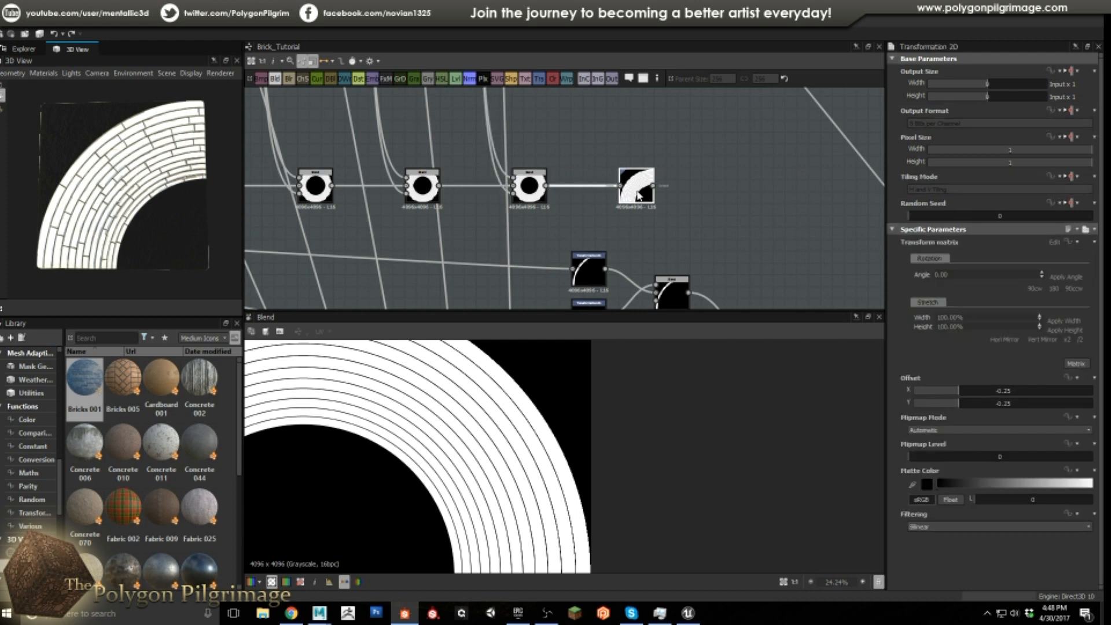
pyautogui.click(635, 186)
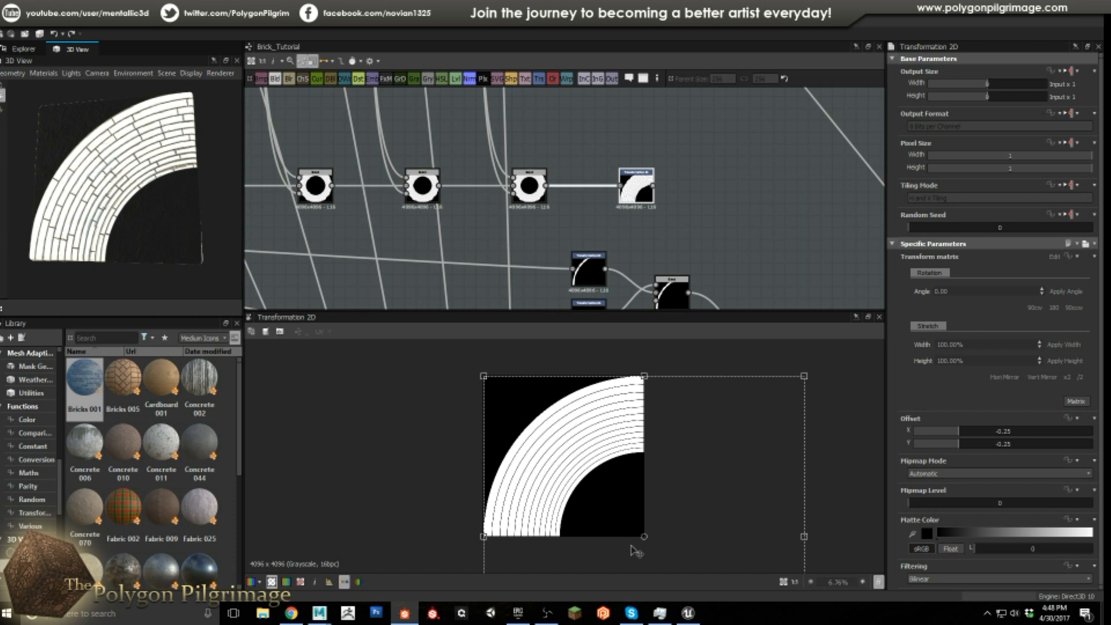
pyautogui.moveTo(692, 242)
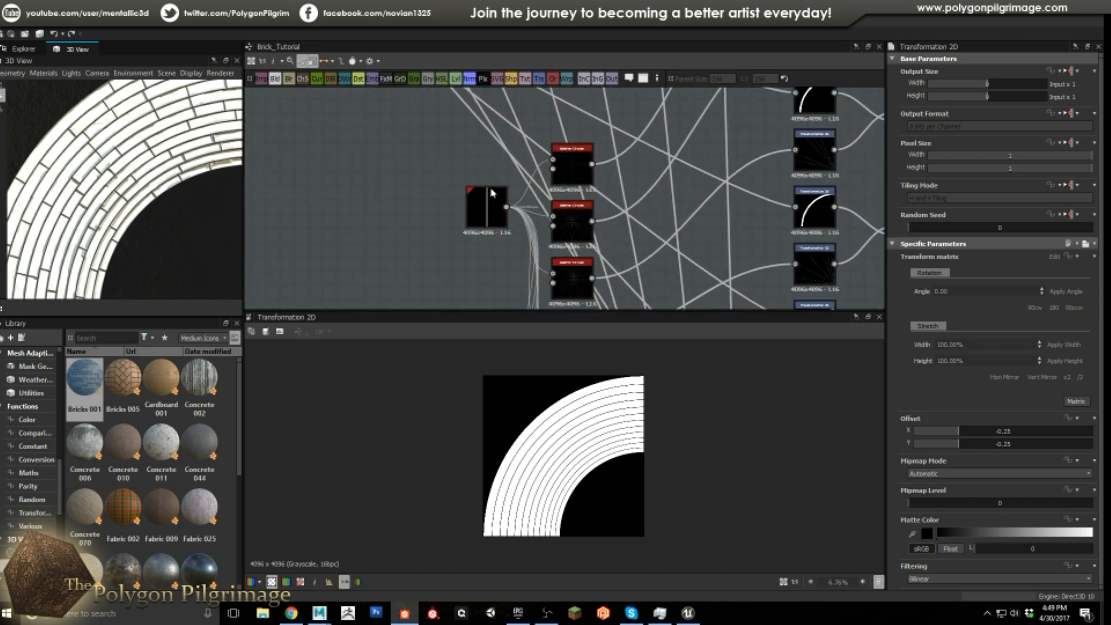
# - Preview the Square-pattern Shape node with Size X 0.01, a single thin vertical line
pyautogui.click(487, 205)
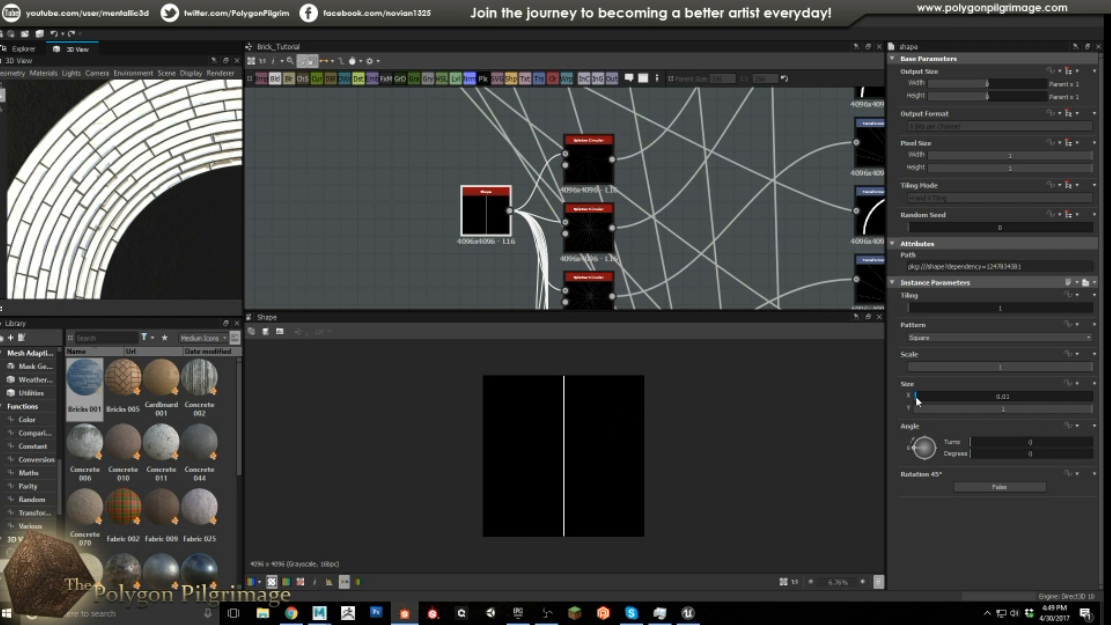
pyautogui.moveTo(78, 208)
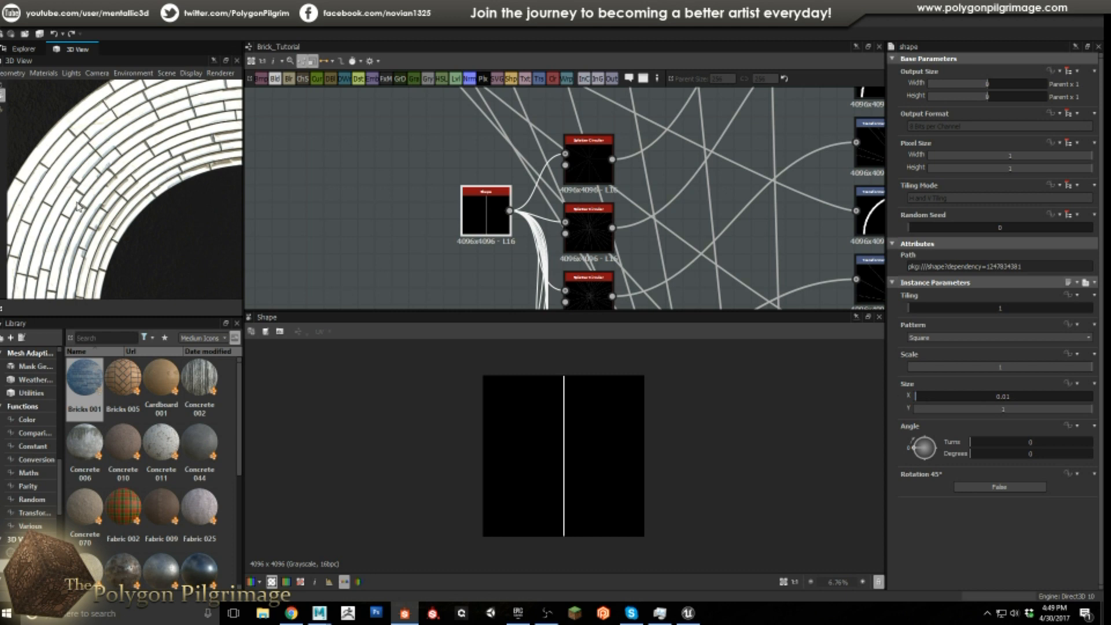
pyautogui.moveTo(124, 152)
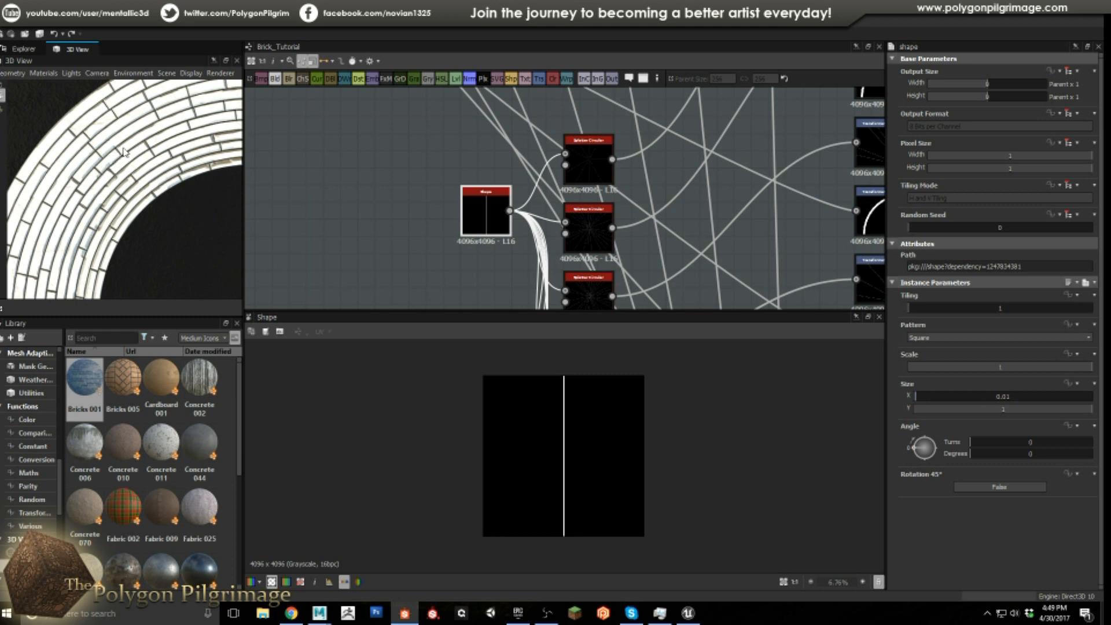
pyautogui.moveTo(113, 157)
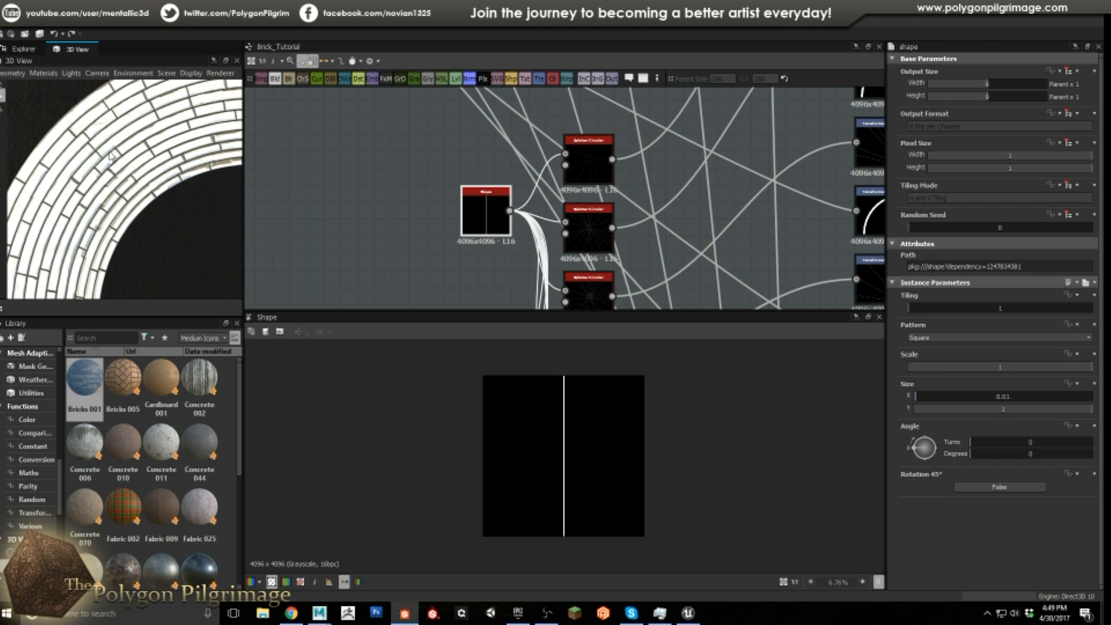
pyautogui.moveTo(175, 182)
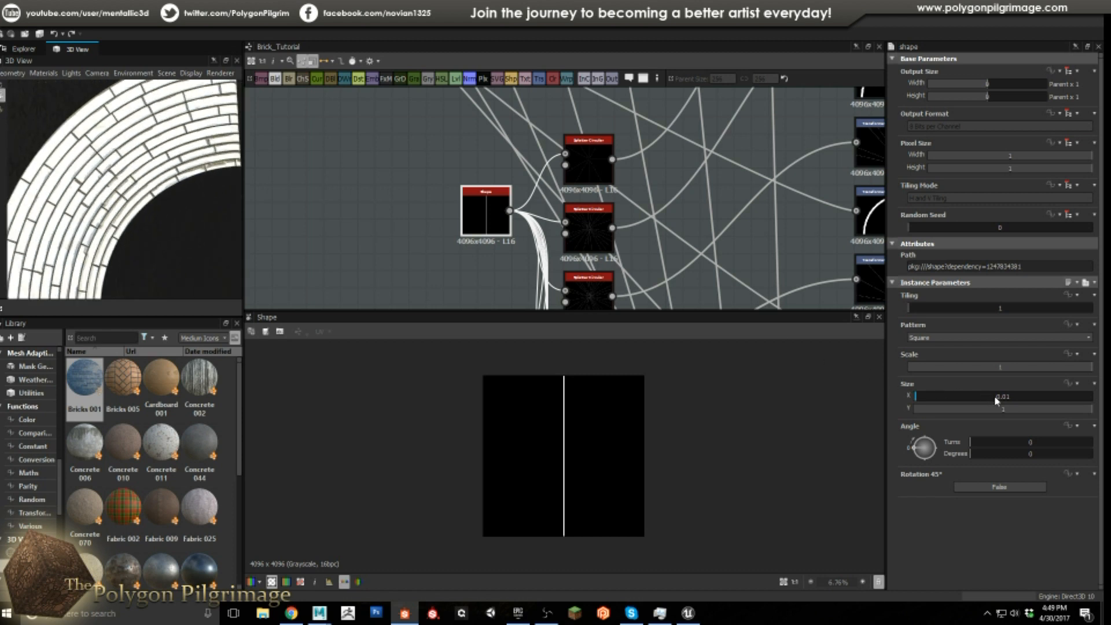
pyautogui.moveTo(712, 189)
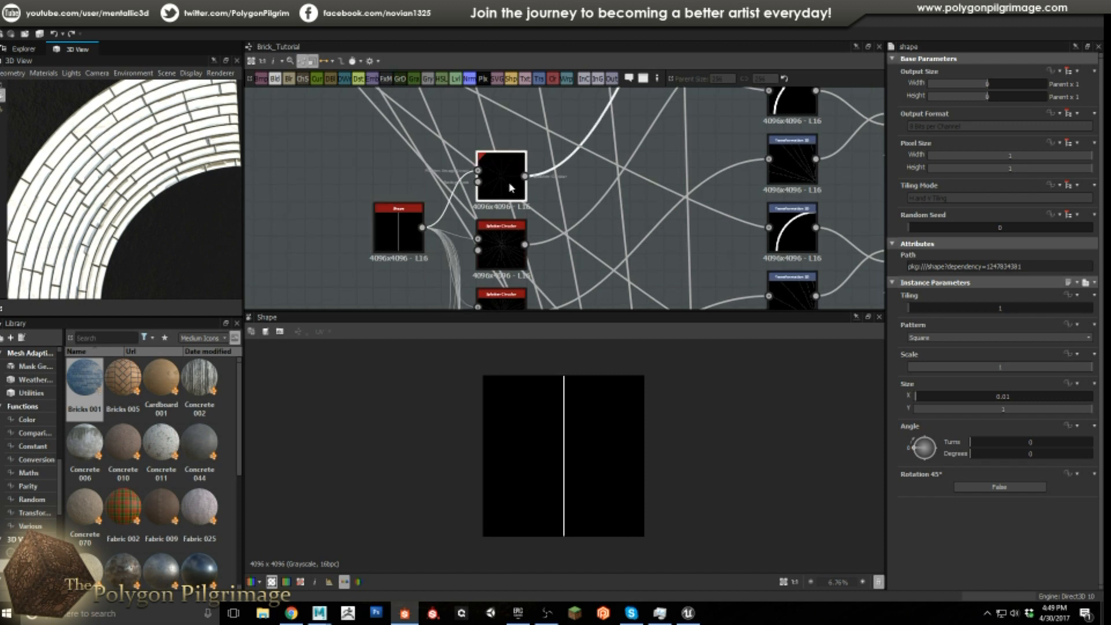
# - Review the Splitter Circular: 12 spokes, radius 0.3, pattern size 0.1/0.55, rotation 0.25 turns
pyautogui.click(499, 173)
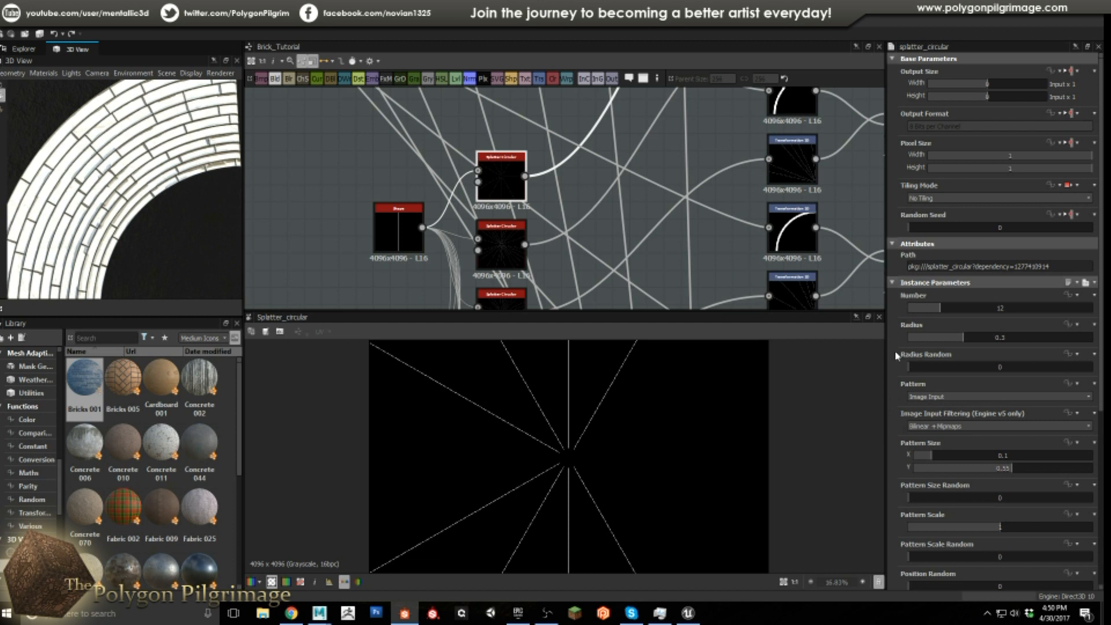
pyautogui.scroll(-3)
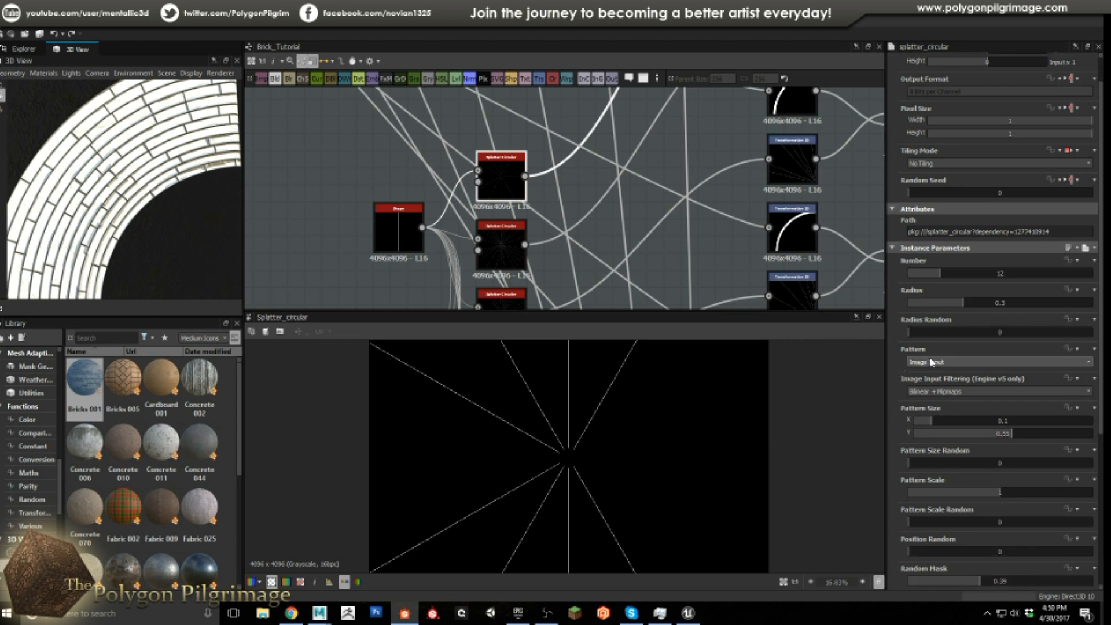
pyautogui.scroll(-3)
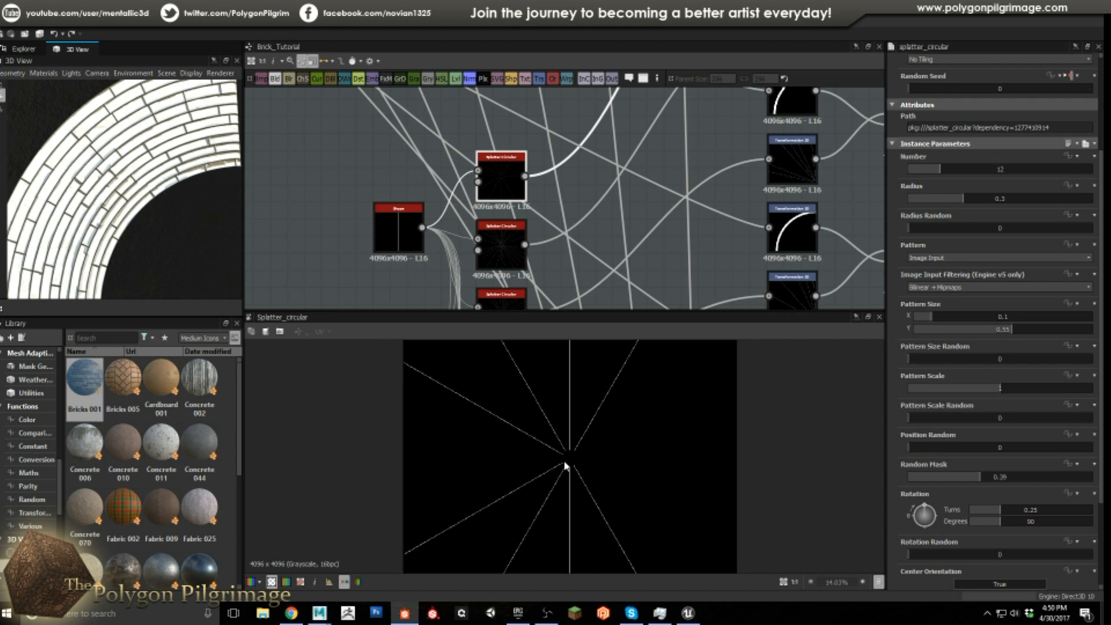
pyautogui.moveTo(512, 424)
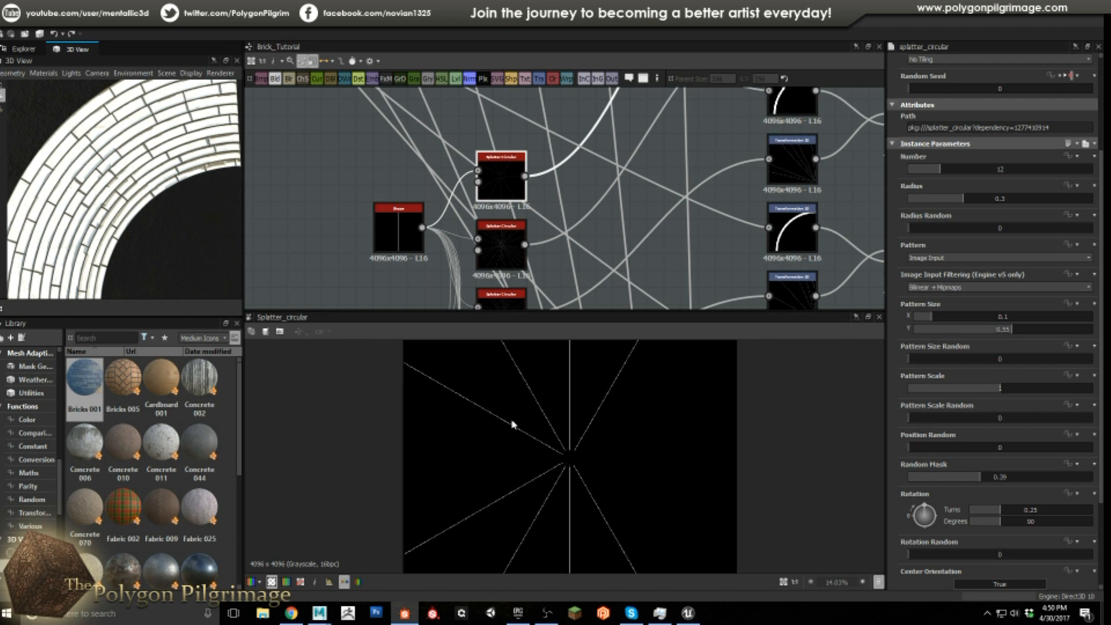
pyautogui.scroll(-3)
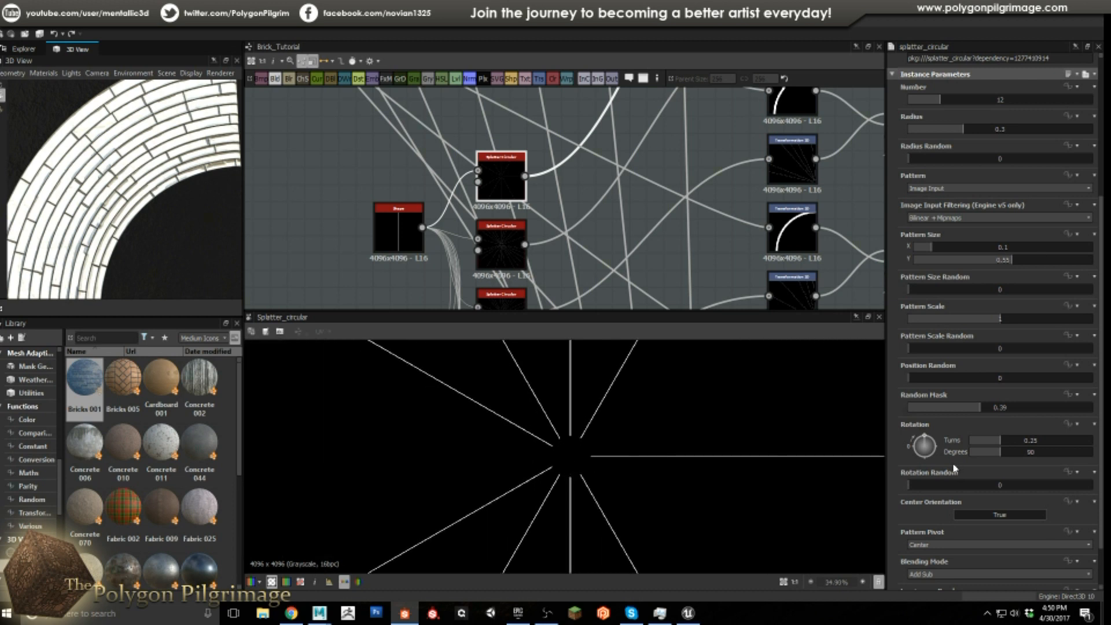
pyautogui.moveTo(593, 359)
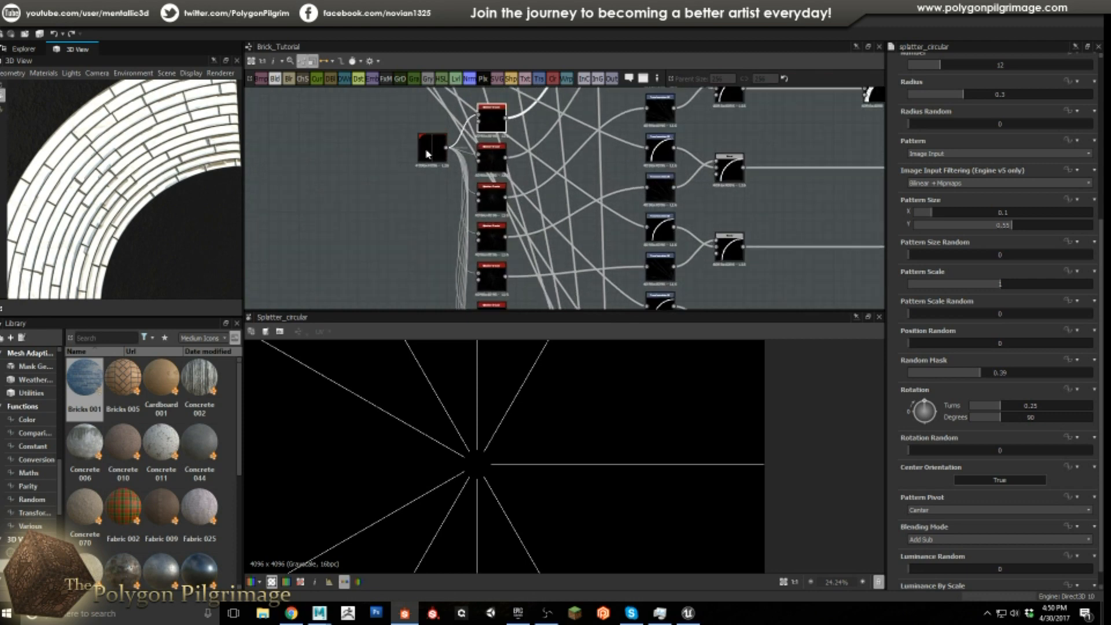
# - Preview the subtract-mode Blend where radial spokes cut the thin ring into brick segments
pyautogui.click(430, 141)
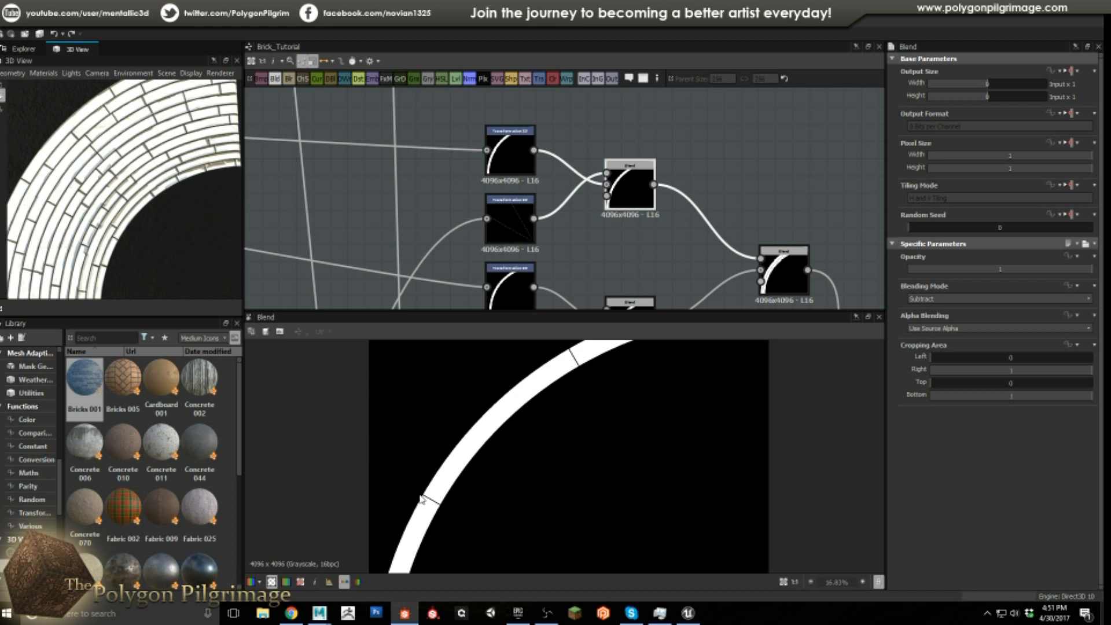
pyautogui.moveTo(329, 353)
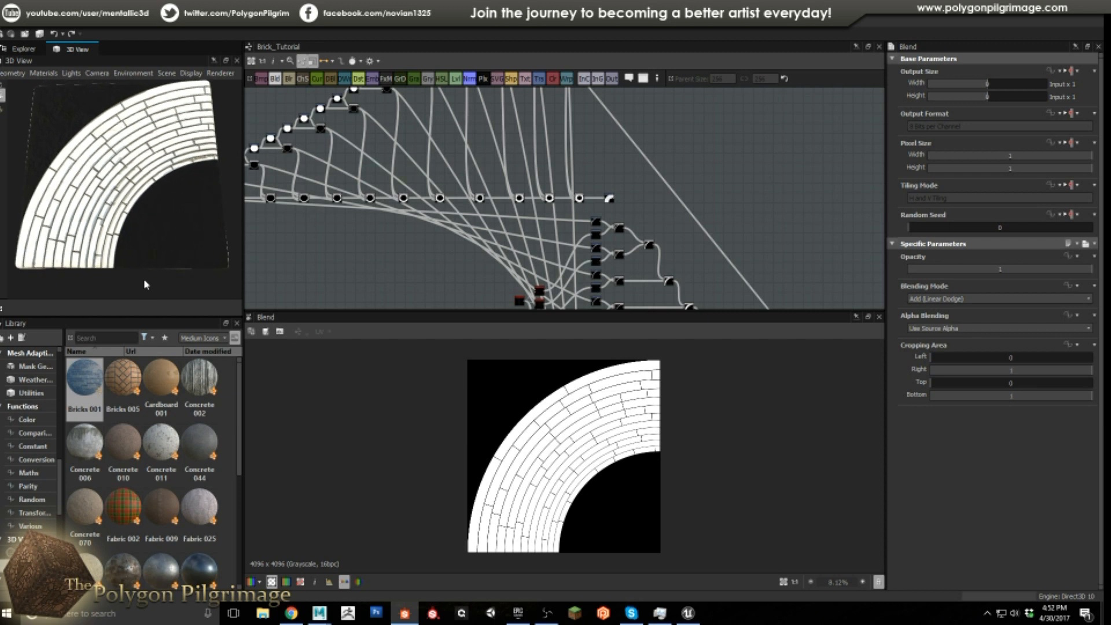
pyautogui.moveTo(213, 151)
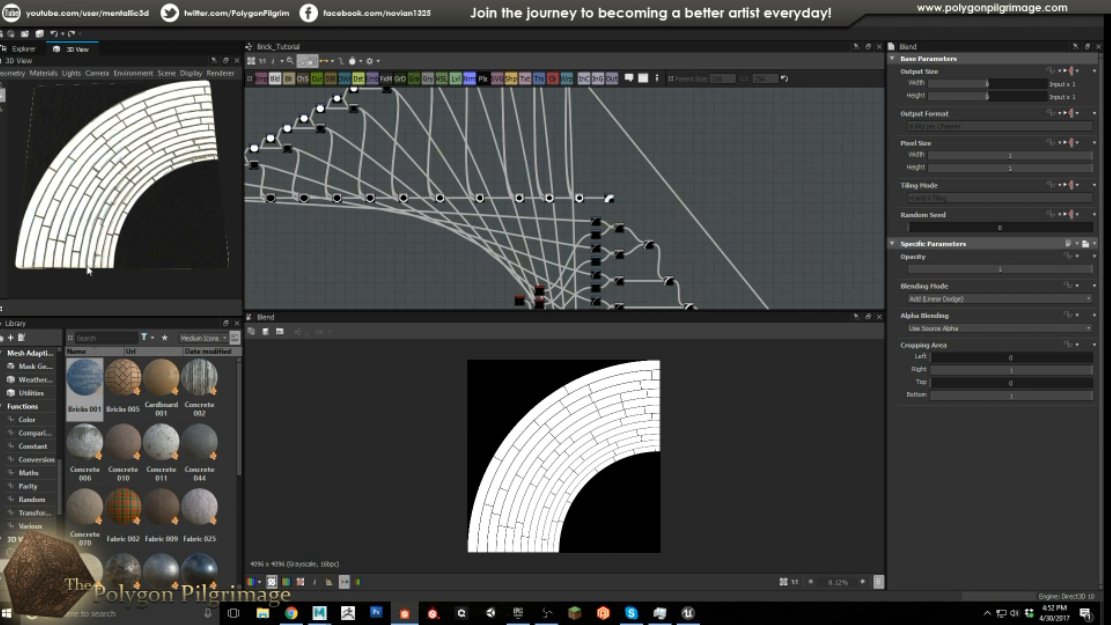
pyautogui.moveTo(635, 225)
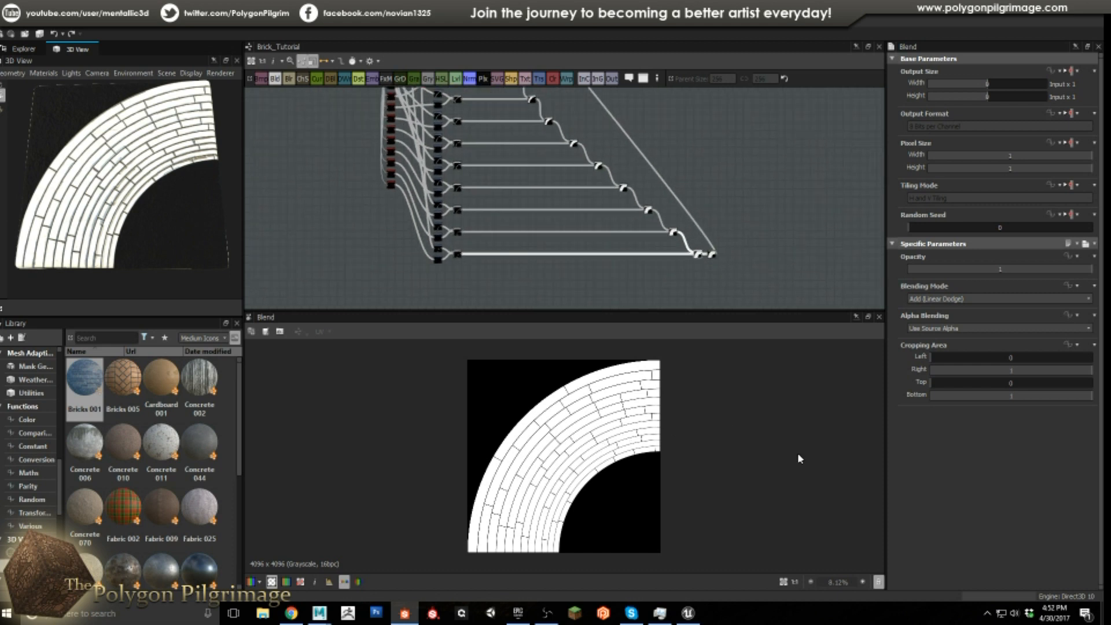
pyautogui.moveTo(98, 273)
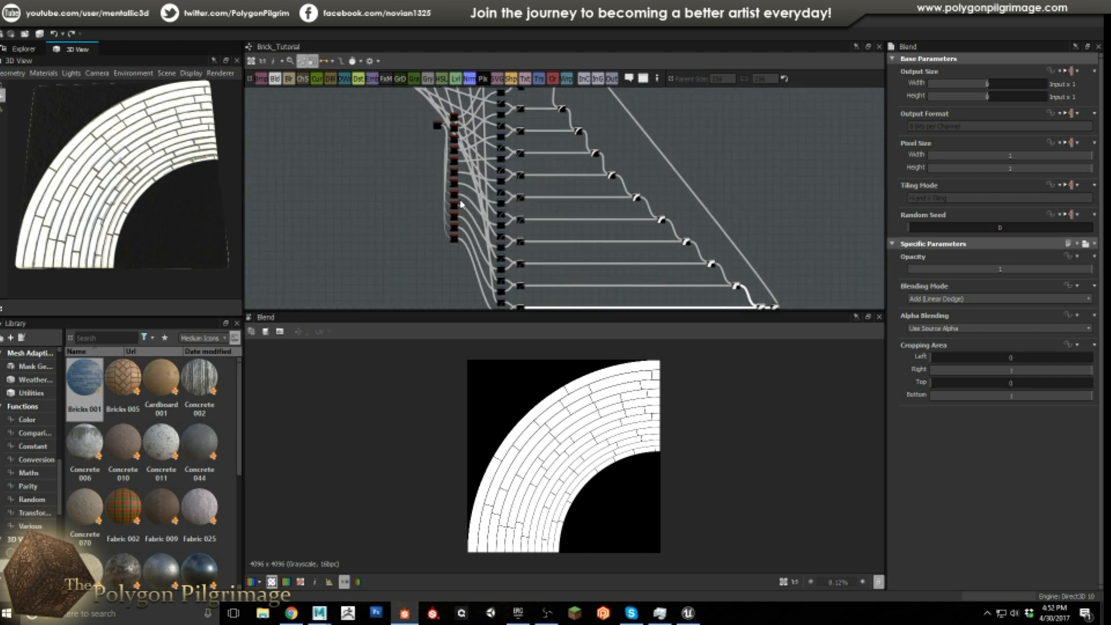
pyautogui.moveTo(735, 369)
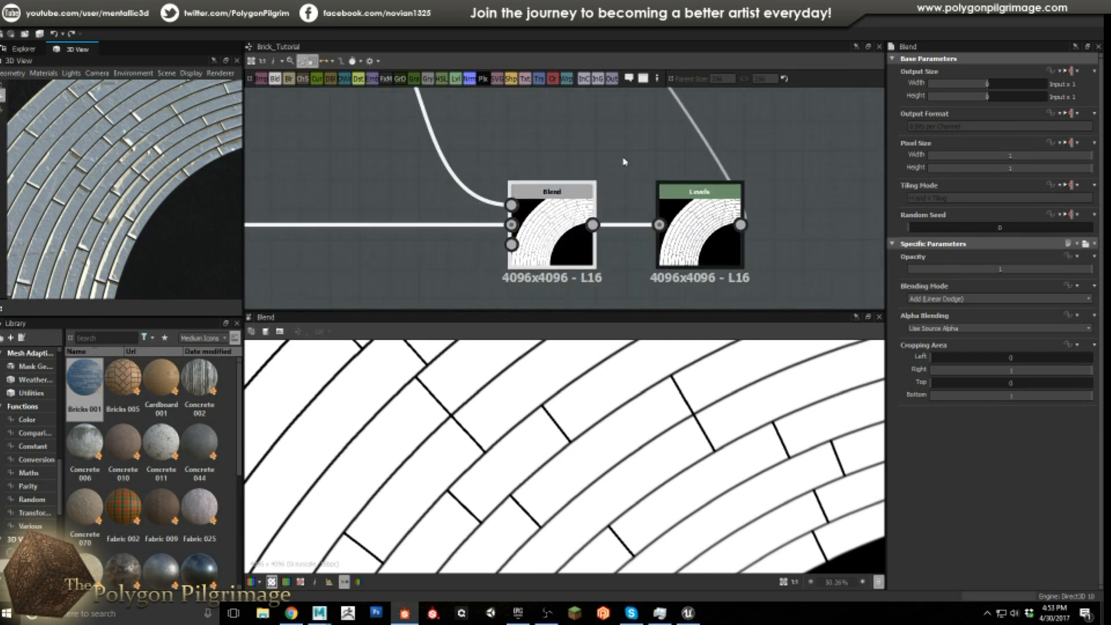
# - Preview the Levels node output showing curved bricks with thicker, darker gaps, plus its settings
pyautogui.click(697, 191)
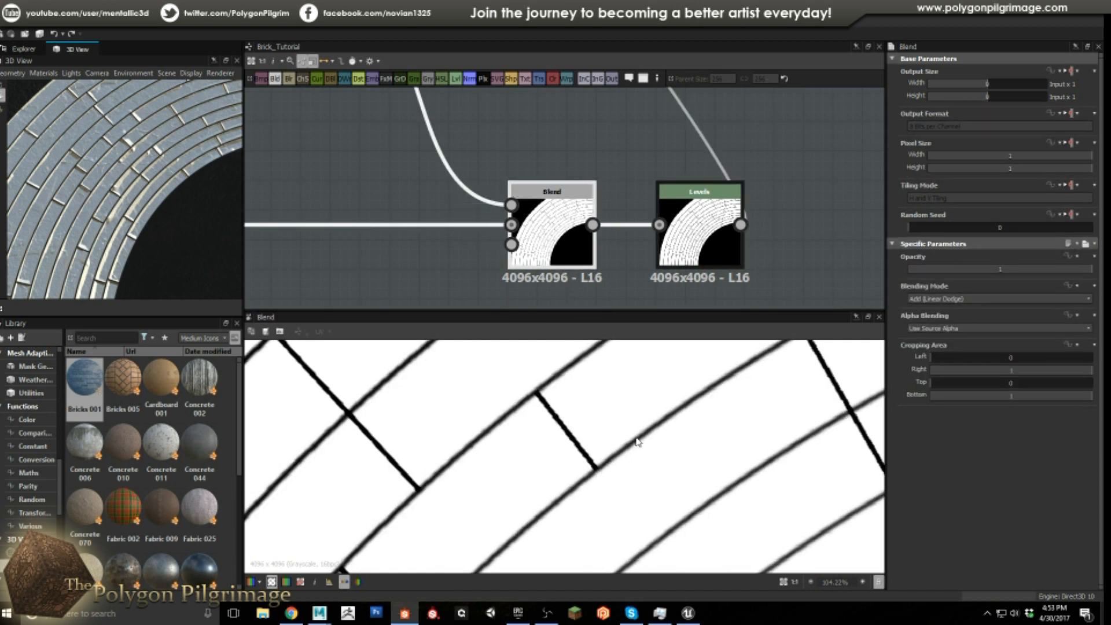
pyautogui.moveTo(666, 425)
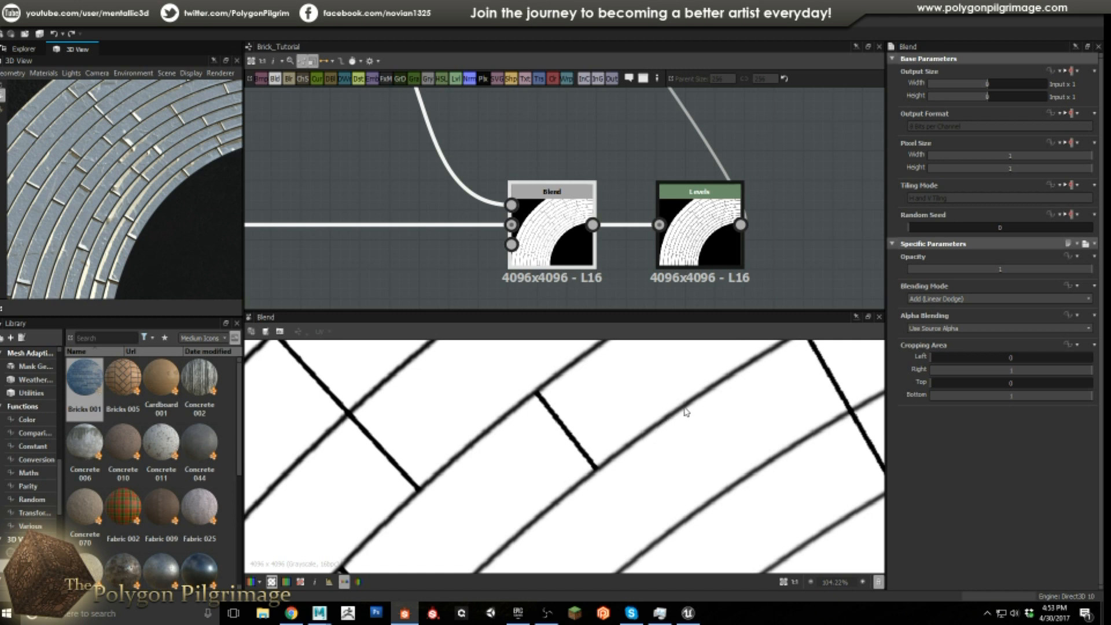
pyautogui.moveTo(575, 442)
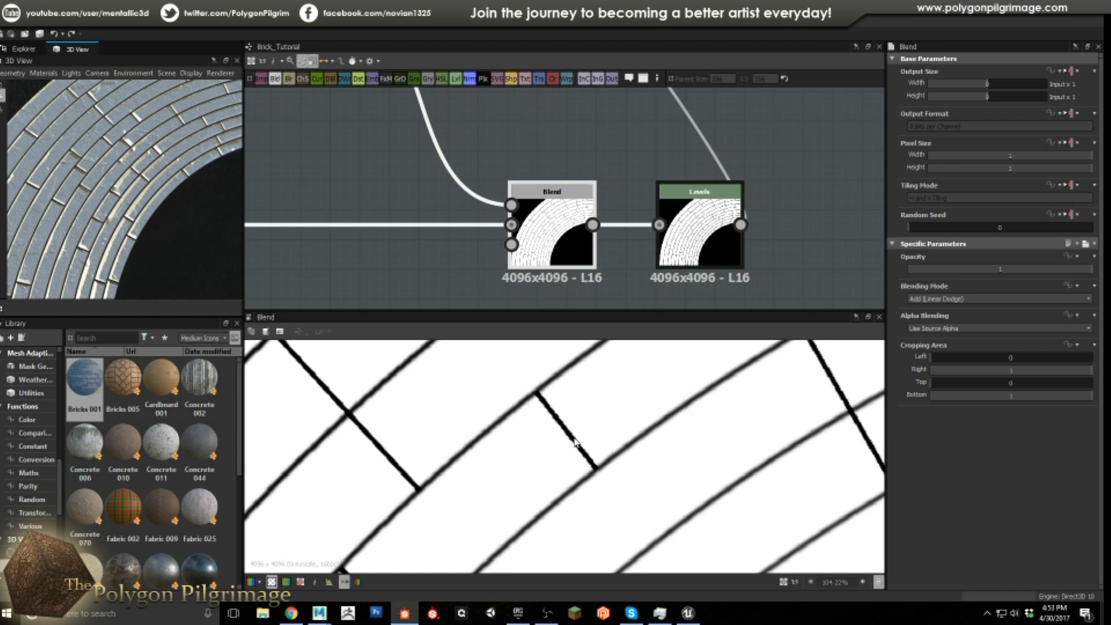
pyautogui.click(697, 224)
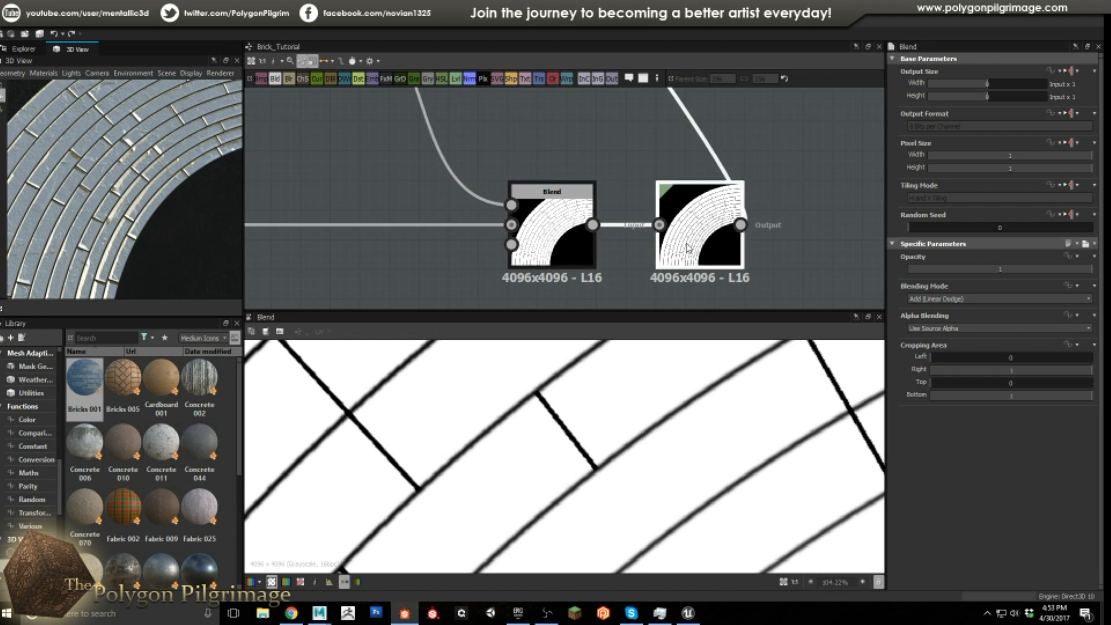
pyautogui.click(699, 192)
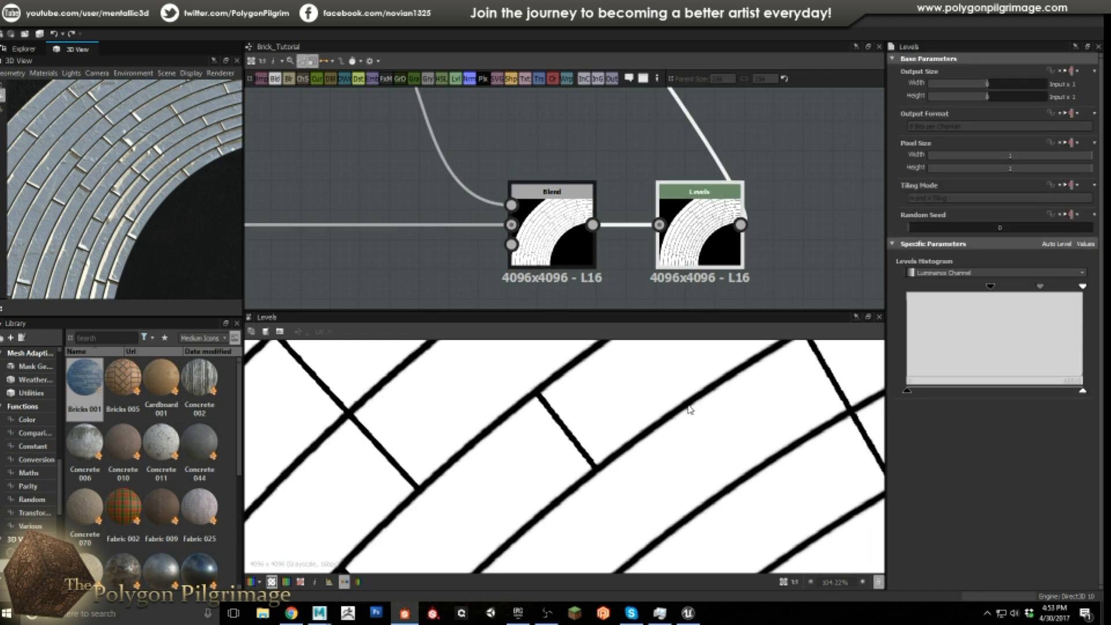
pyautogui.moveTo(790, 411)
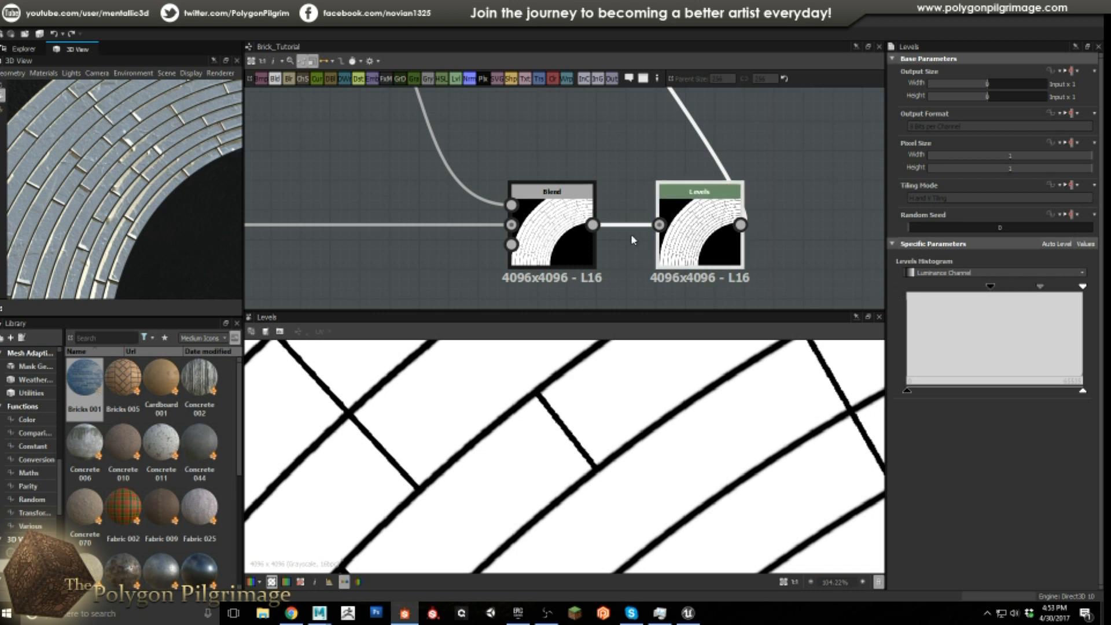
pyautogui.moveTo(612, 467)
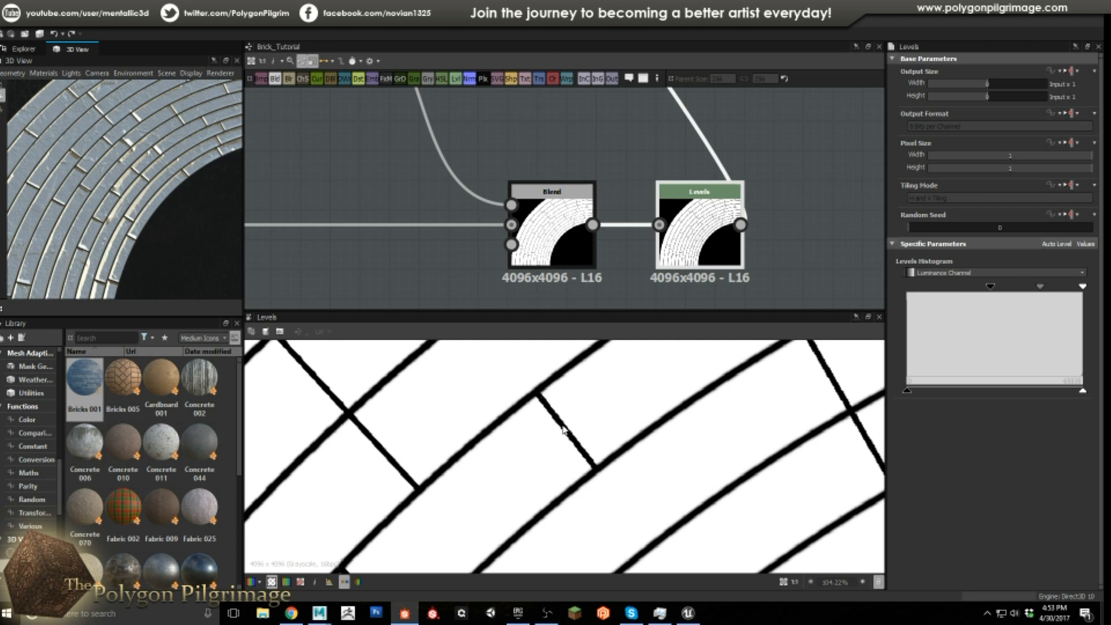
pyautogui.moveTo(559, 382)
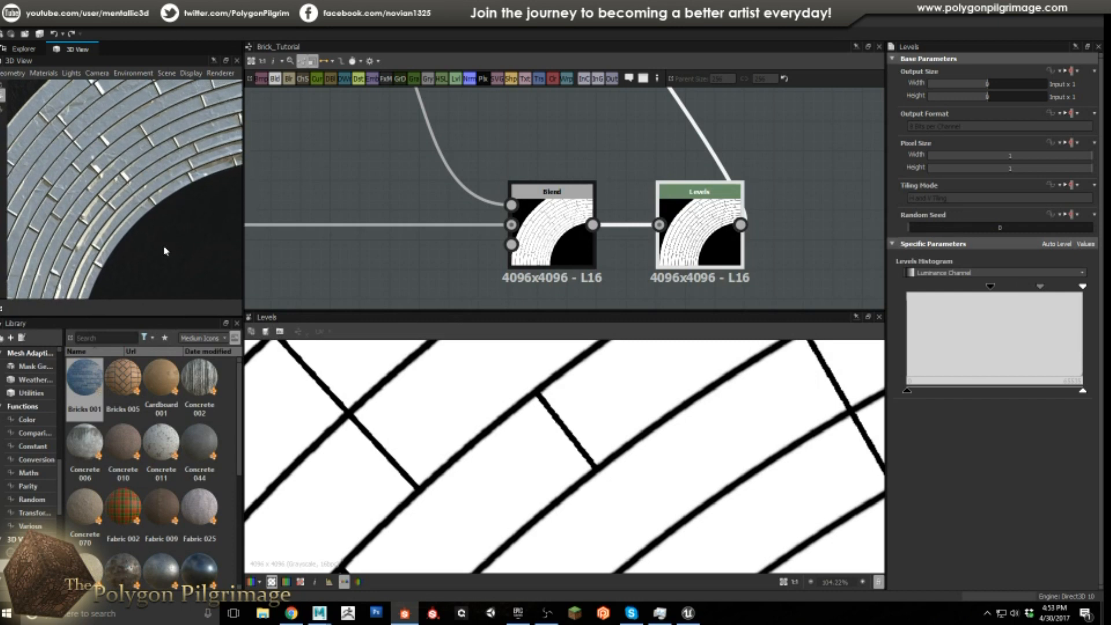
pyautogui.moveTo(626, 453)
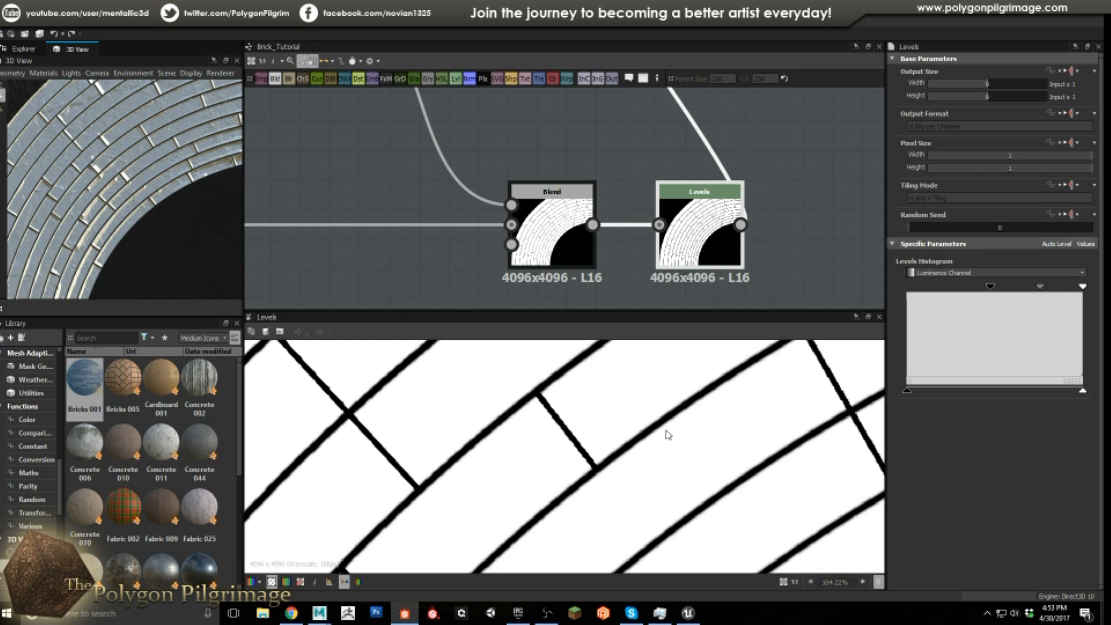
pyautogui.moveTo(678, 414)
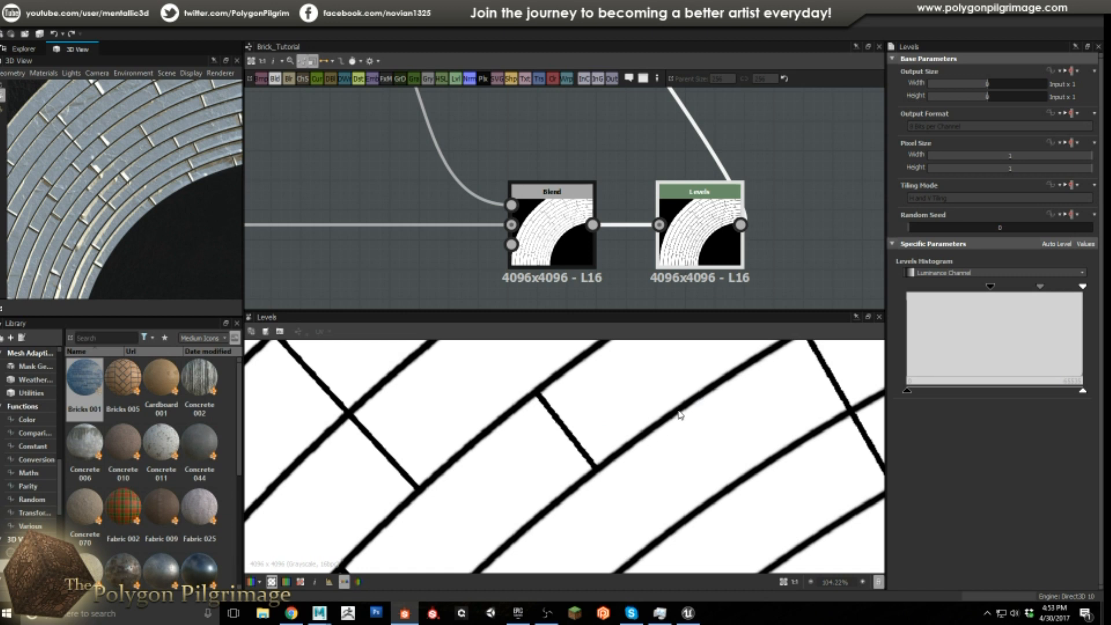
pyautogui.moveTo(670, 418)
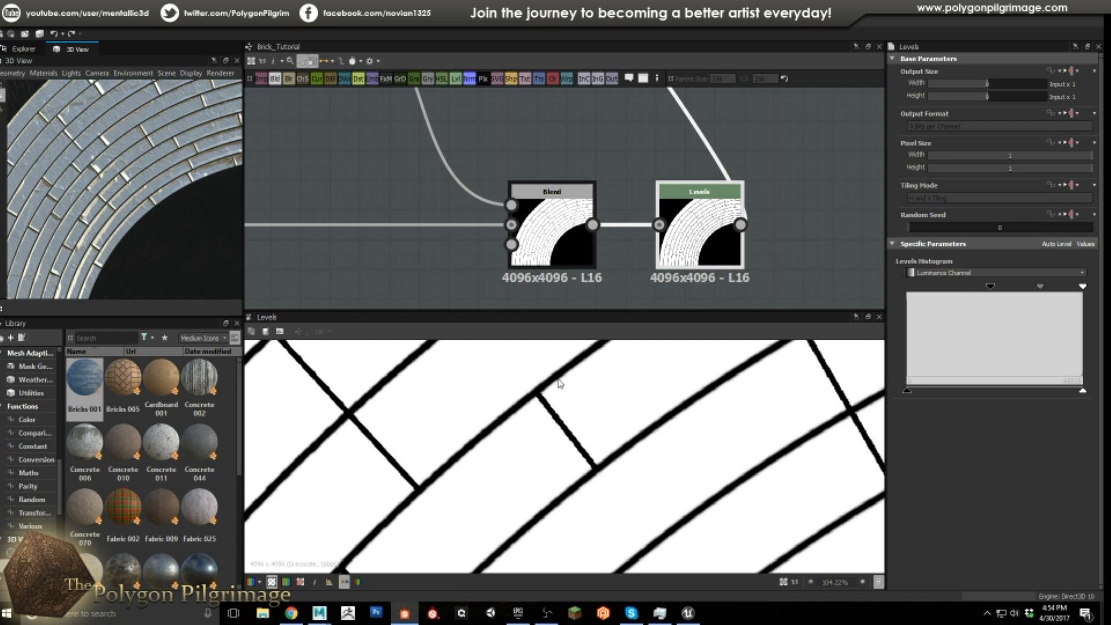
pyautogui.moveTo(208, 135)
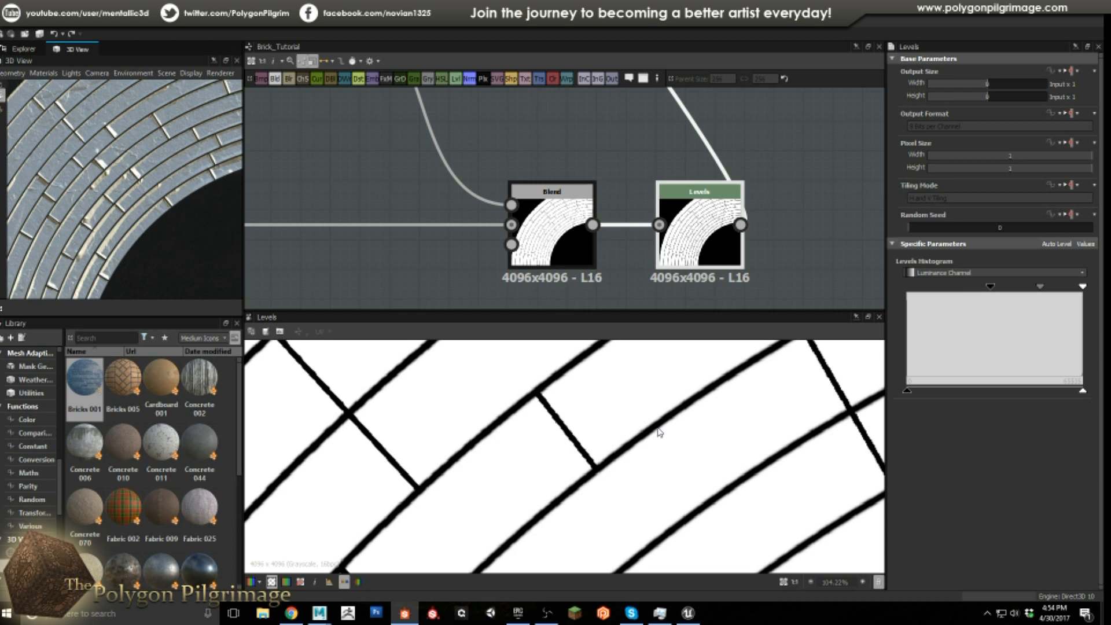
pyautogui.scroll(-3)
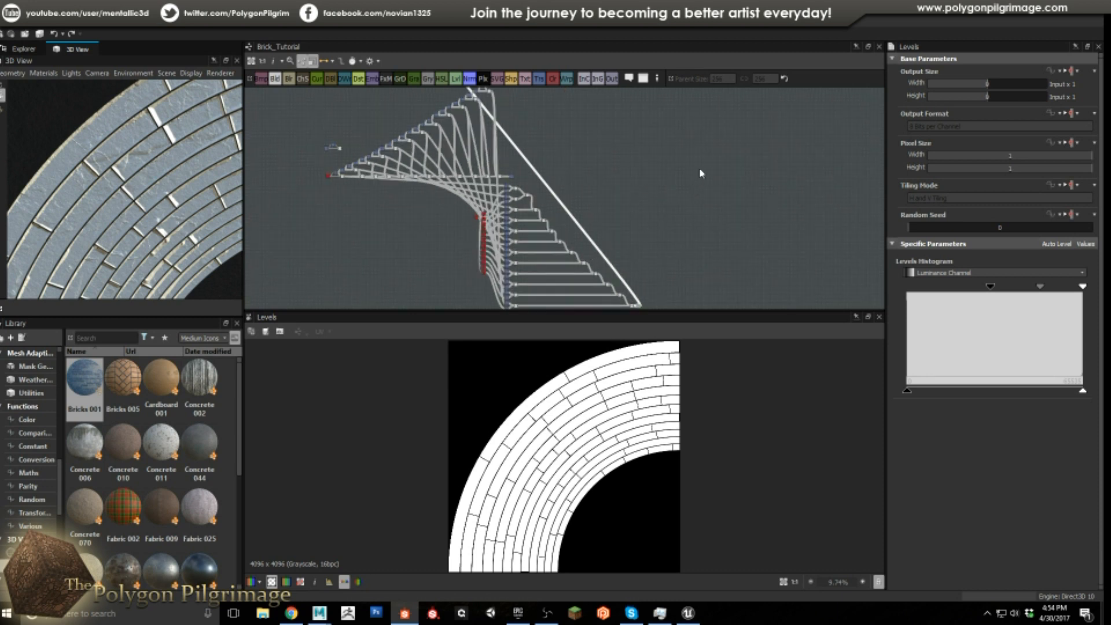
pyautogui.moveTo(653, 197)
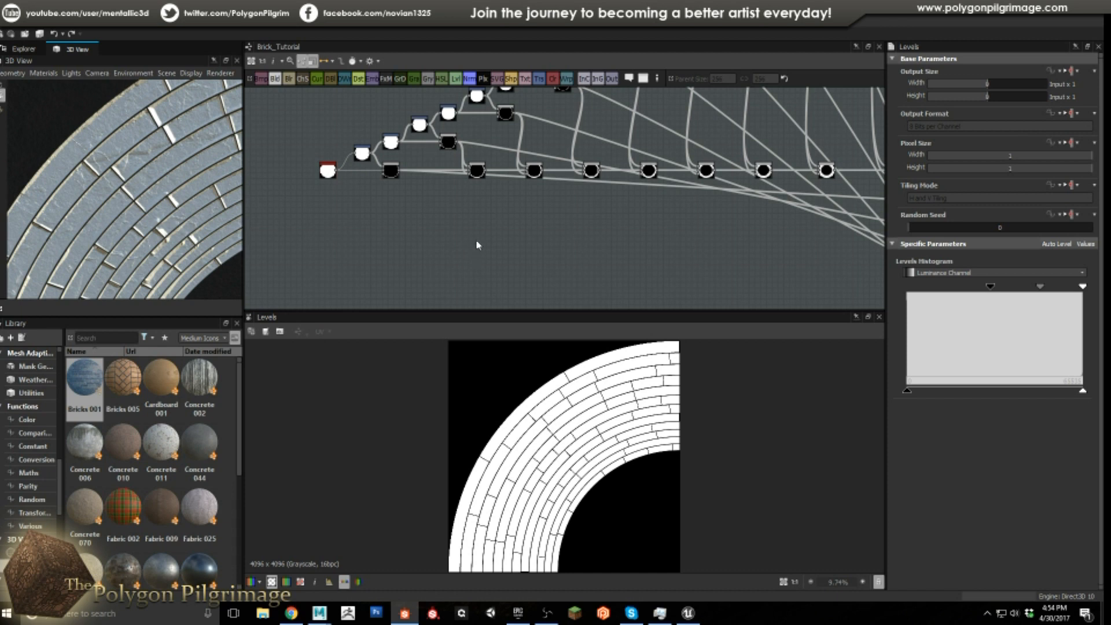
pyautogui.moveTo(585, 481)
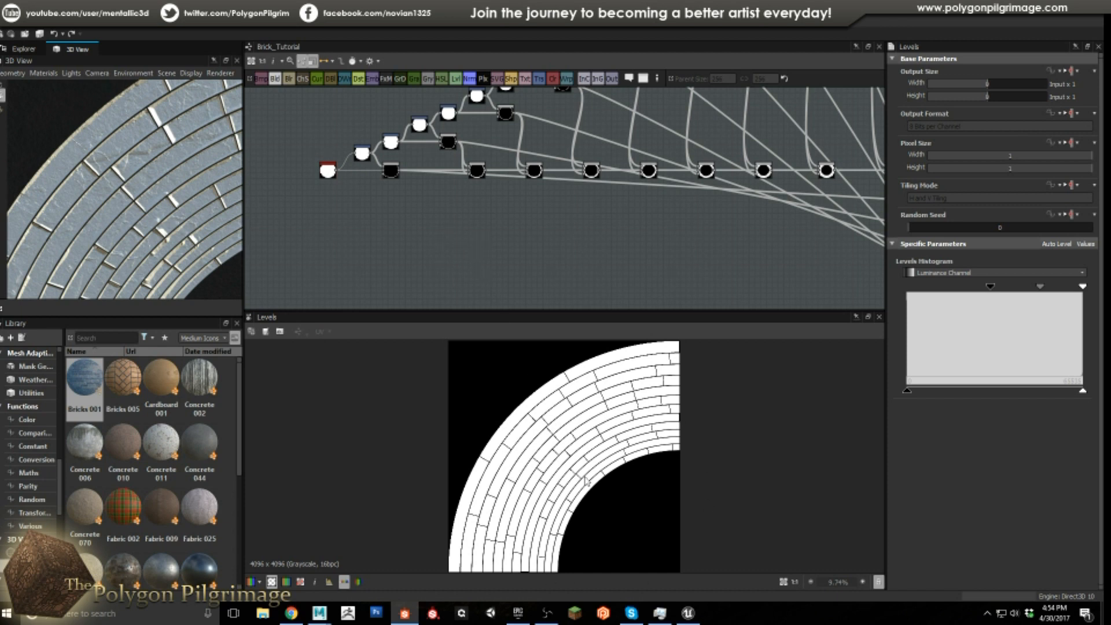
pyautogui.moveTo(534, 237)
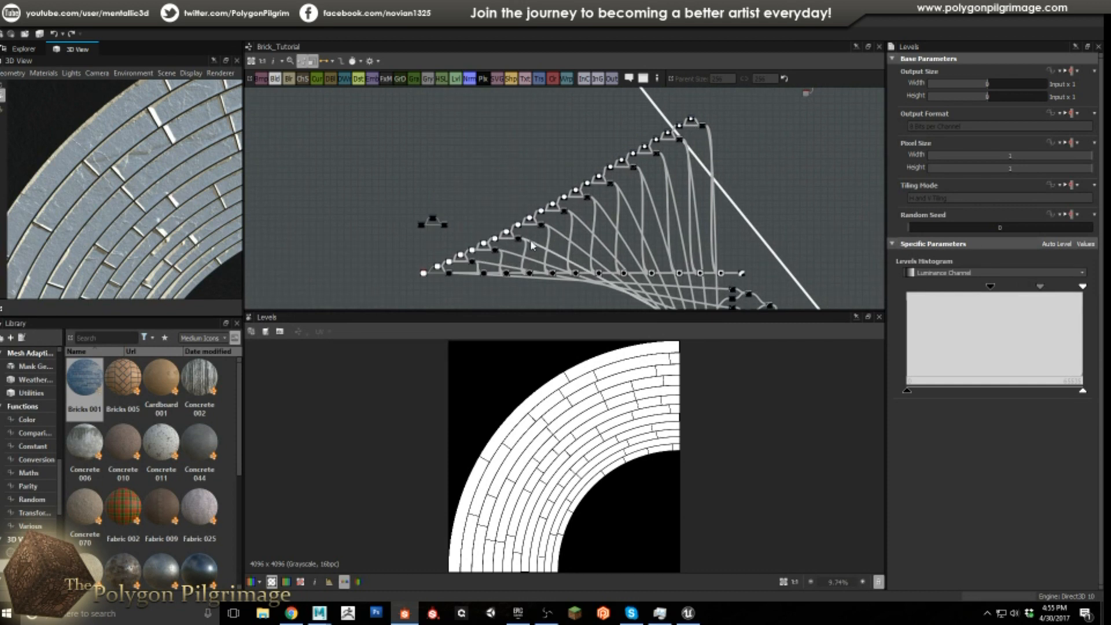
pyautogui.moveTo(538, 212)
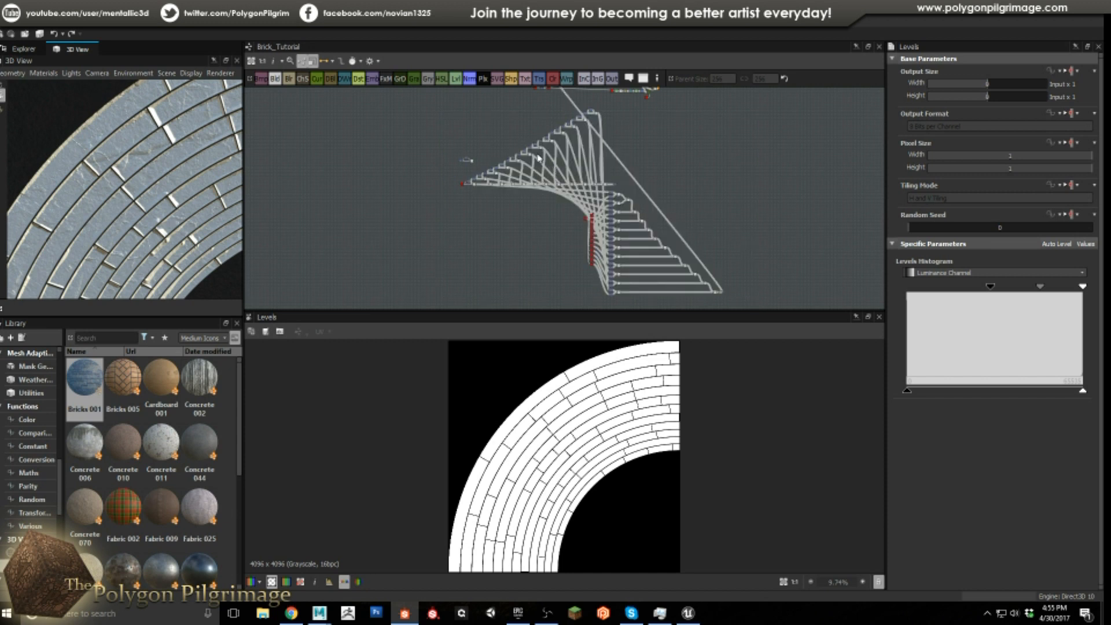
pyautogui.moveTo(577, 141)
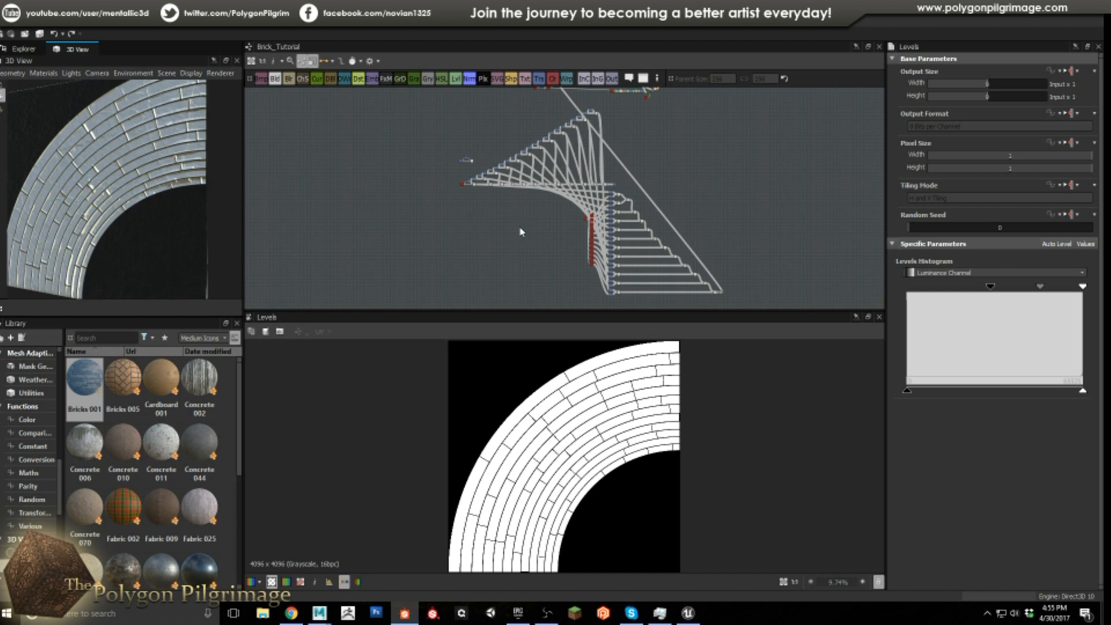
pyautogui.moveTo(546, 230)
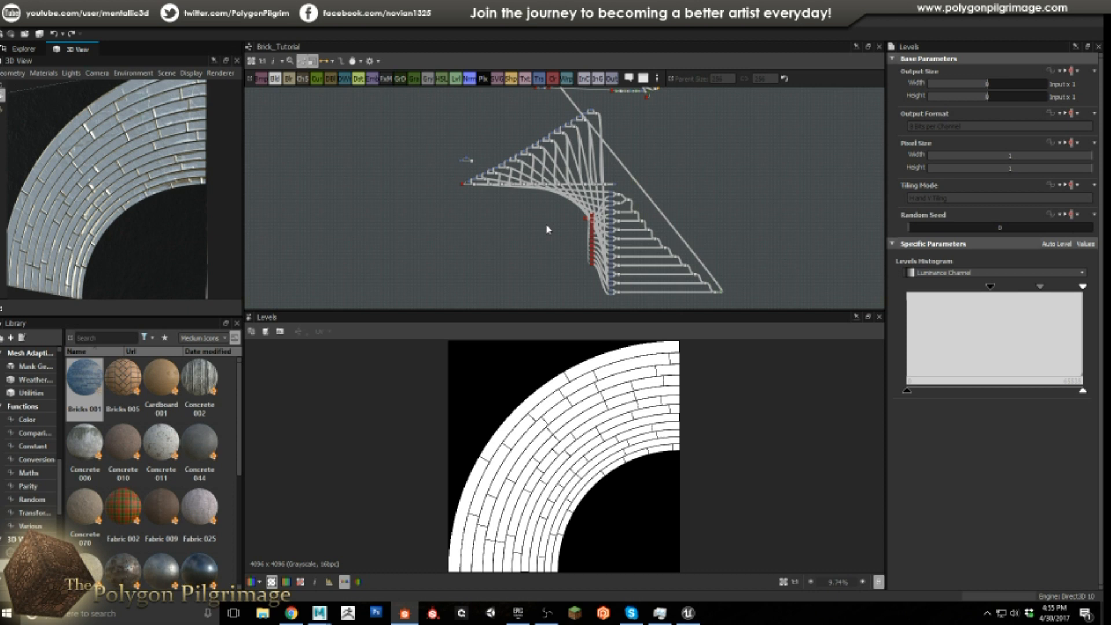
pyautogui.moveTo(160, 205)
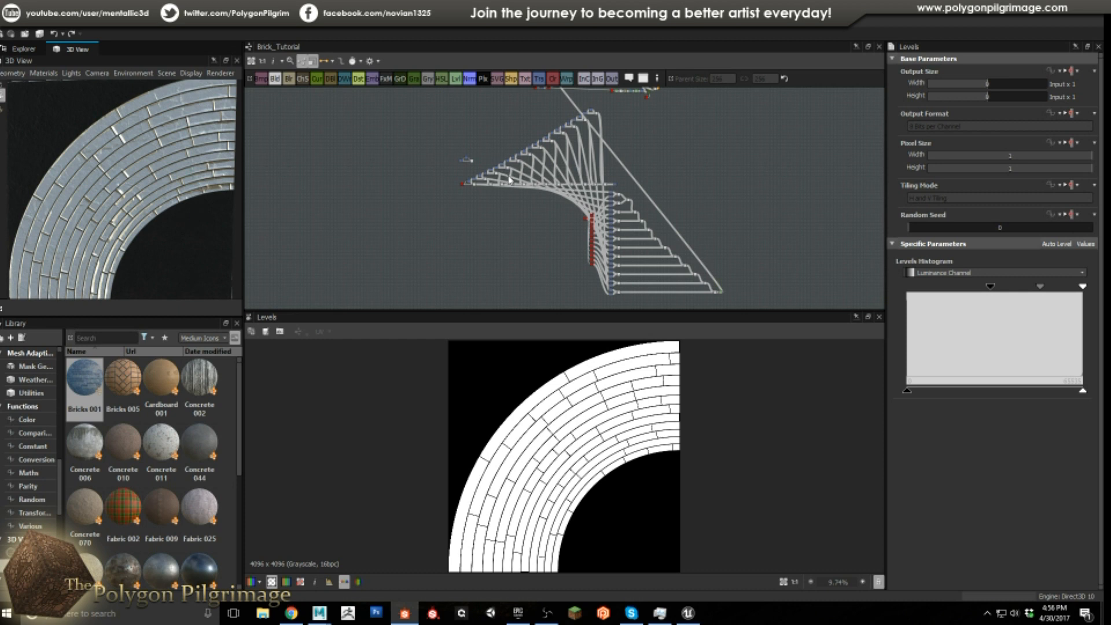
pyautogui.moveTo(602, 154)
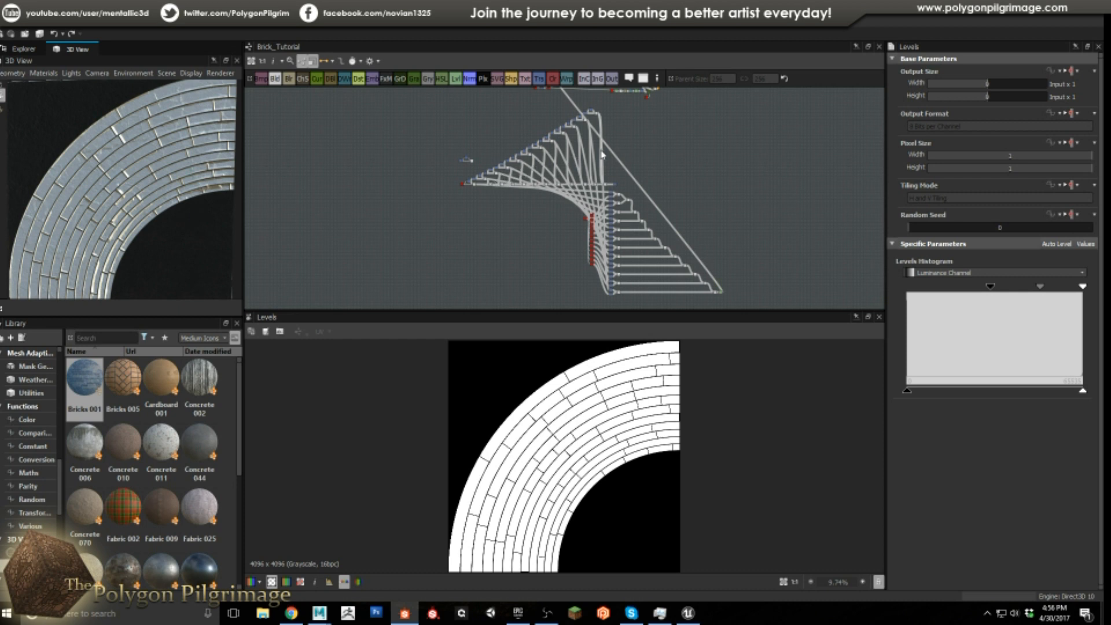